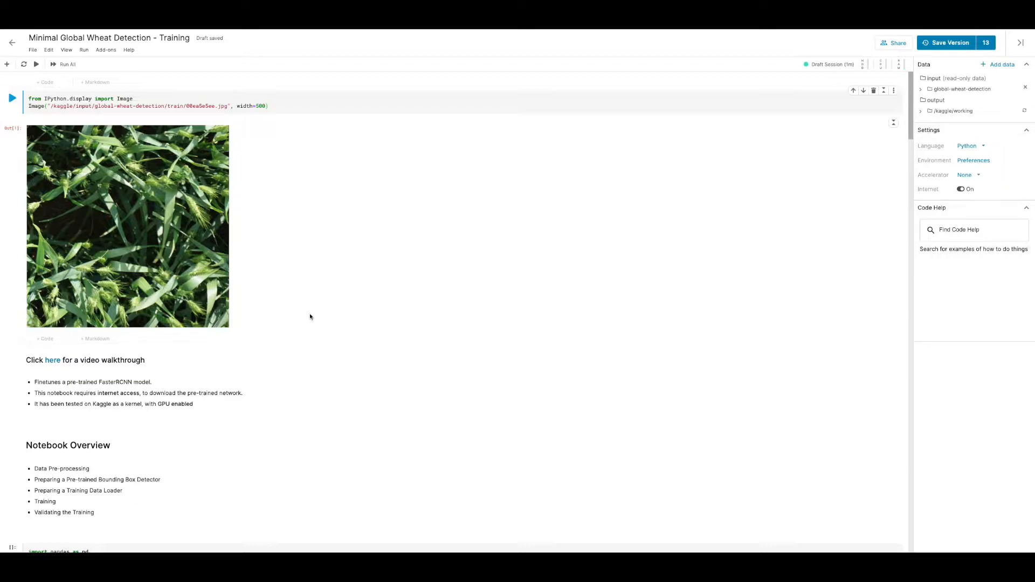
Load and display the 147,793-row train.csv training labels table
scroll("down", 3)
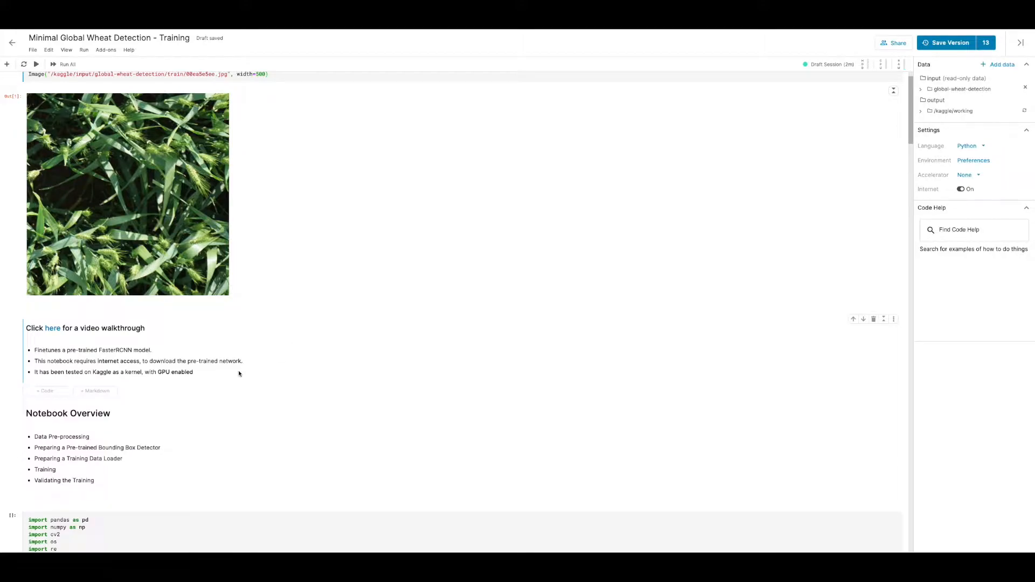
scroll("down", 3)
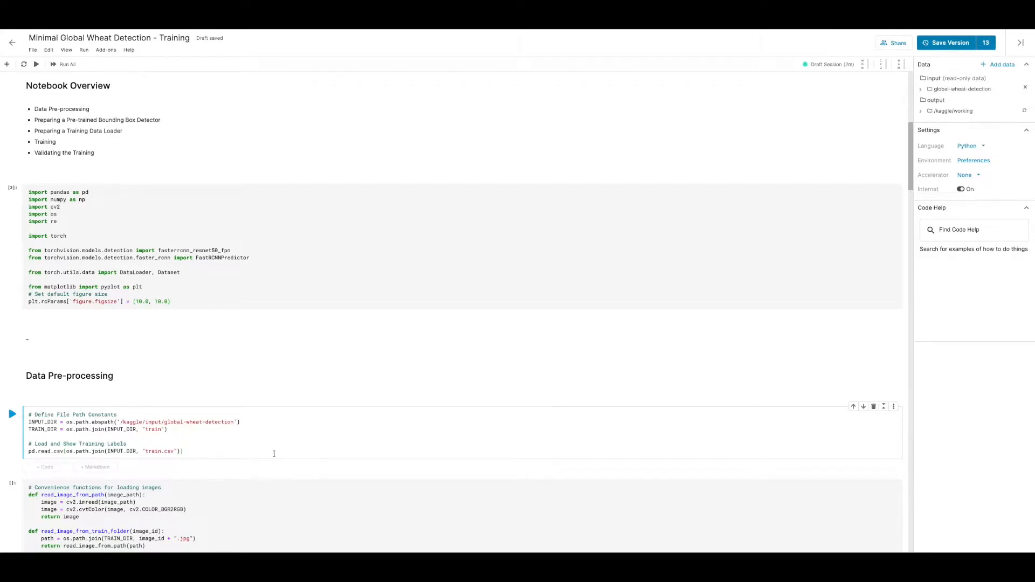
left_click(12, 414)
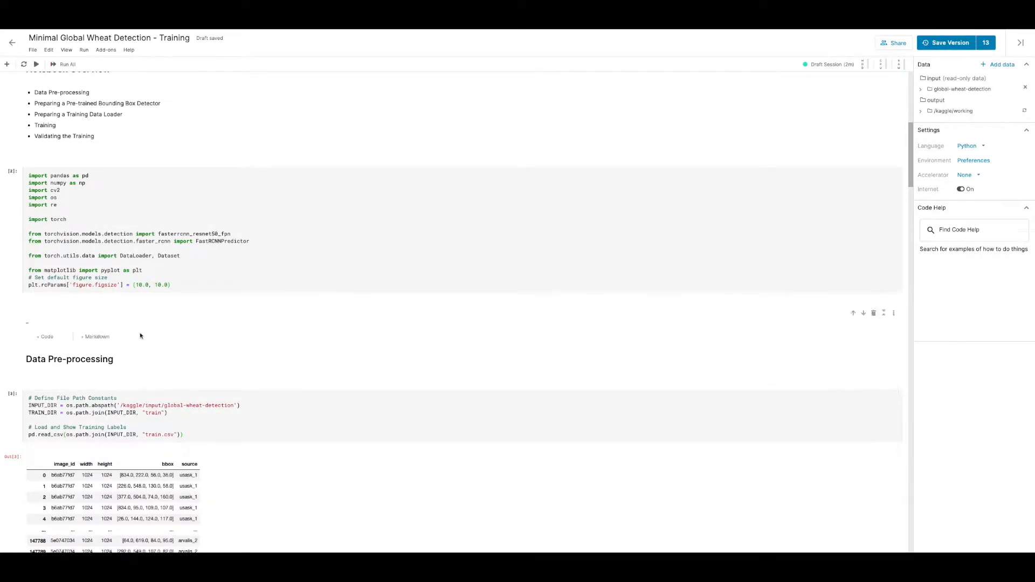
scroll("down", 3)
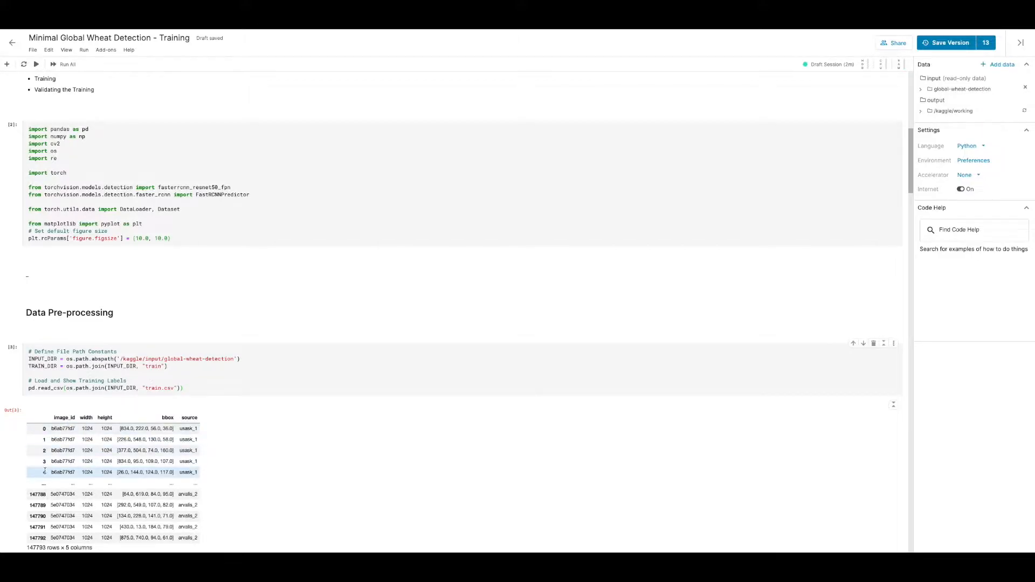
Expand global-wheat-detection and its train folder in the Data panel to list the images
left_click(961, 89)
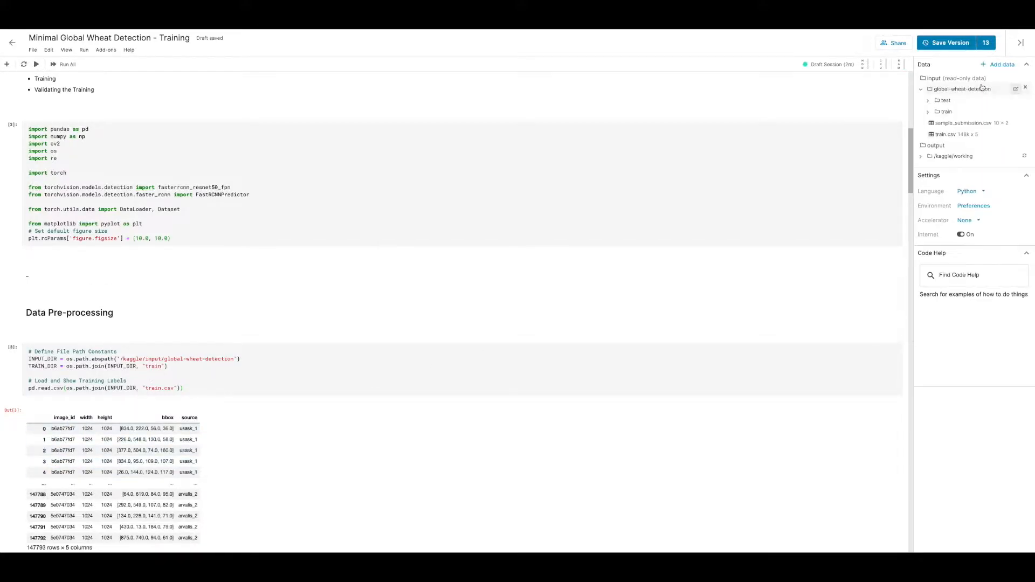
left_click(946, 112)
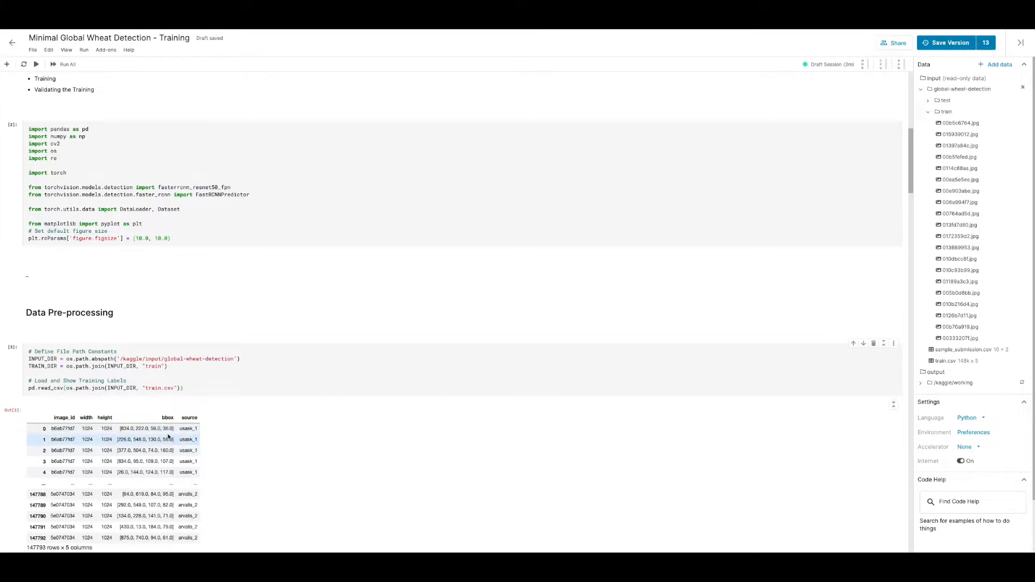
scroll("down", 3)
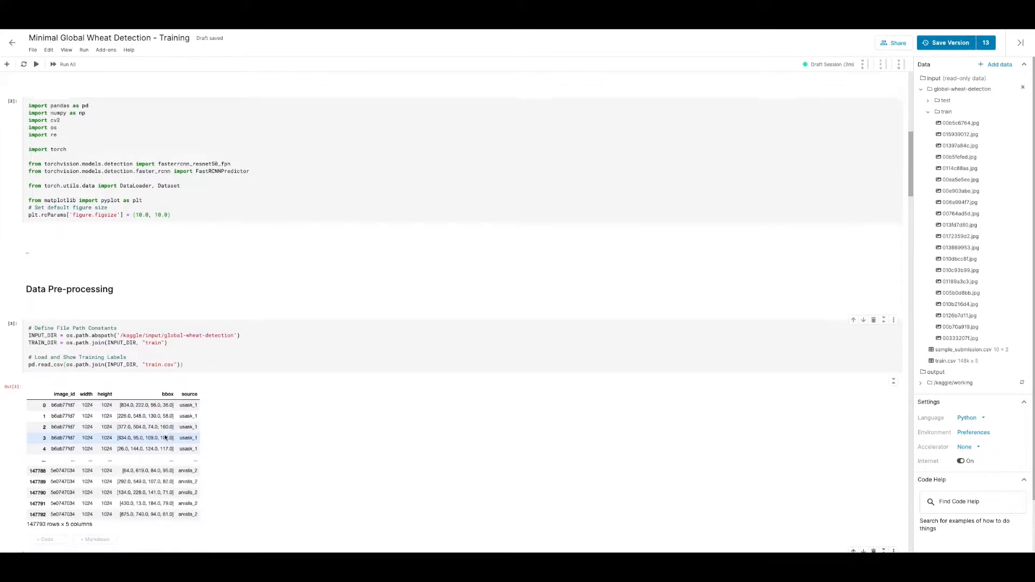
scroll("down", 3)
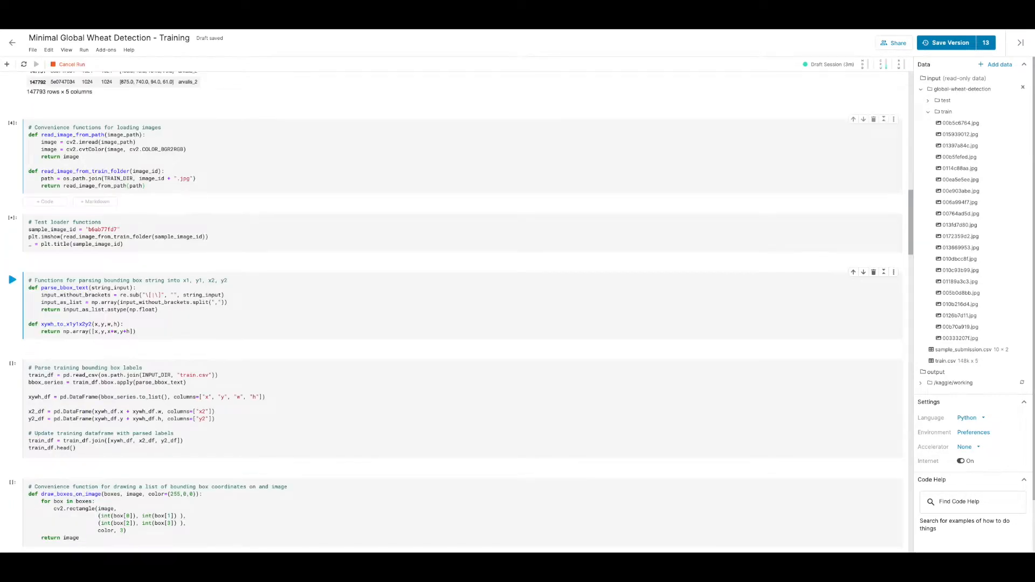
Run the loader test to plot sample training image b6ab77fd7, then move to the box-parsing cell
left_click(12, 219)
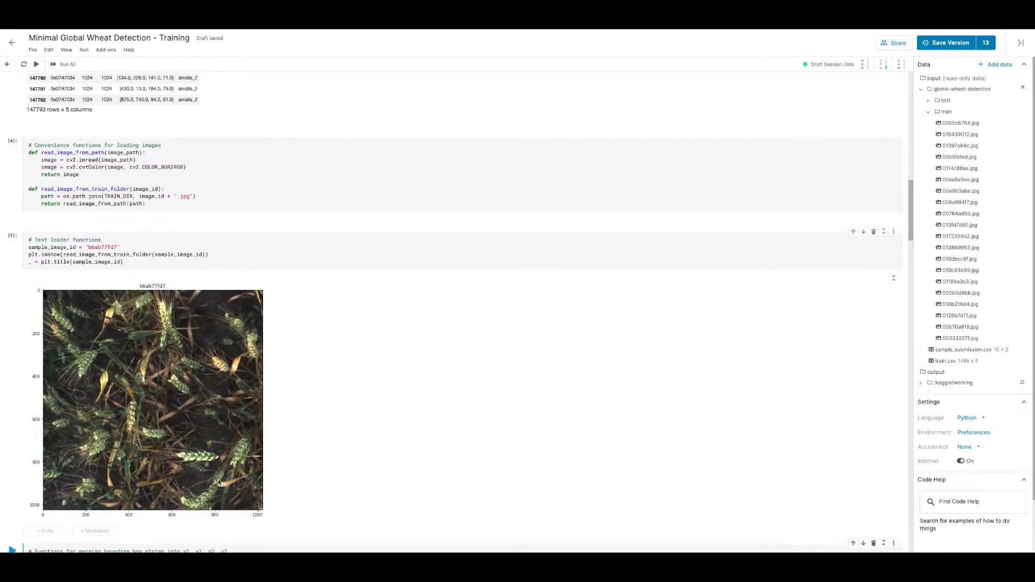
left_click(217, 145)
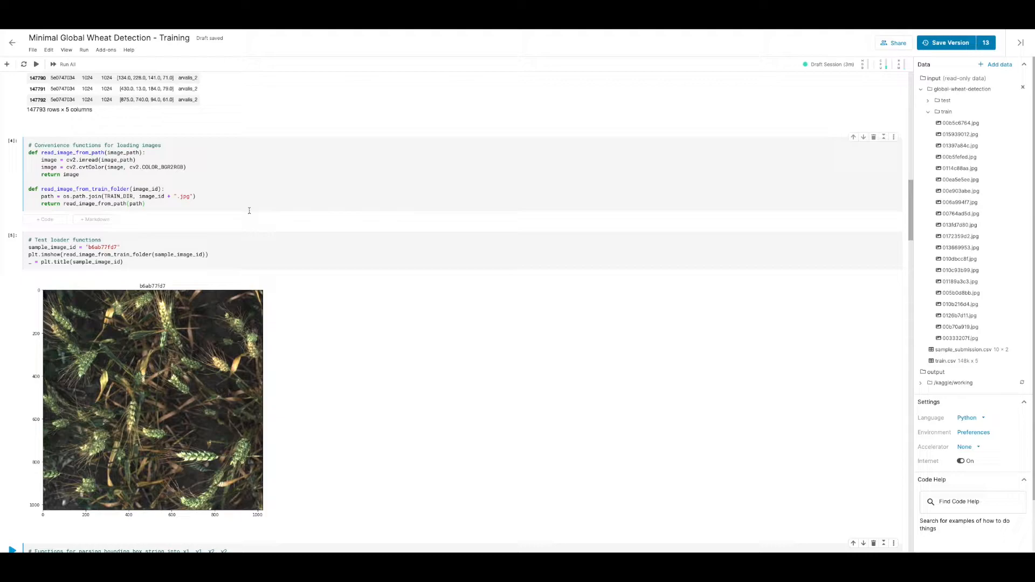
mouse_move(245, 221)
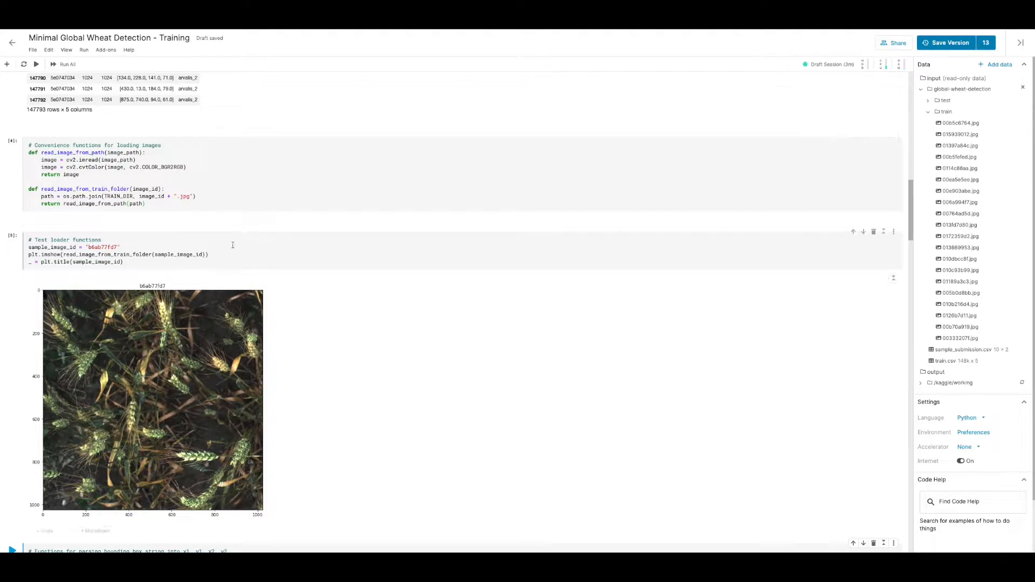
mouse_move(230, 284)
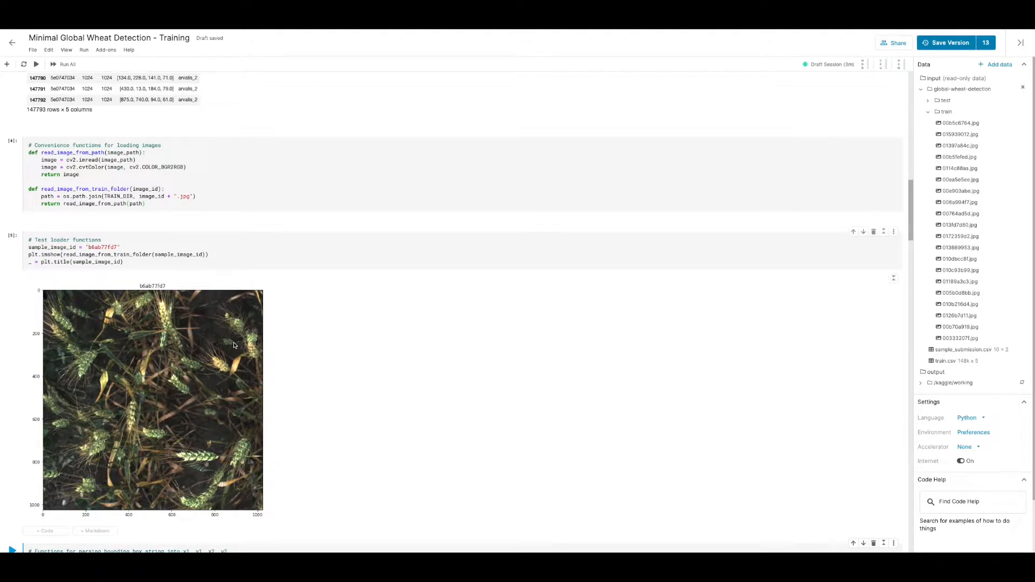
scroll("down", 3)
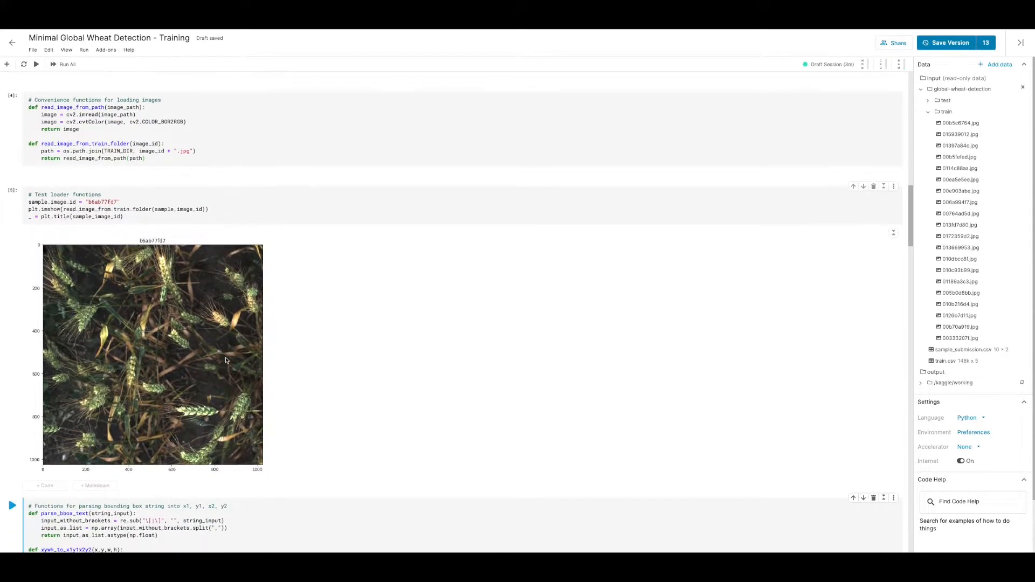
scroll("down", 3)
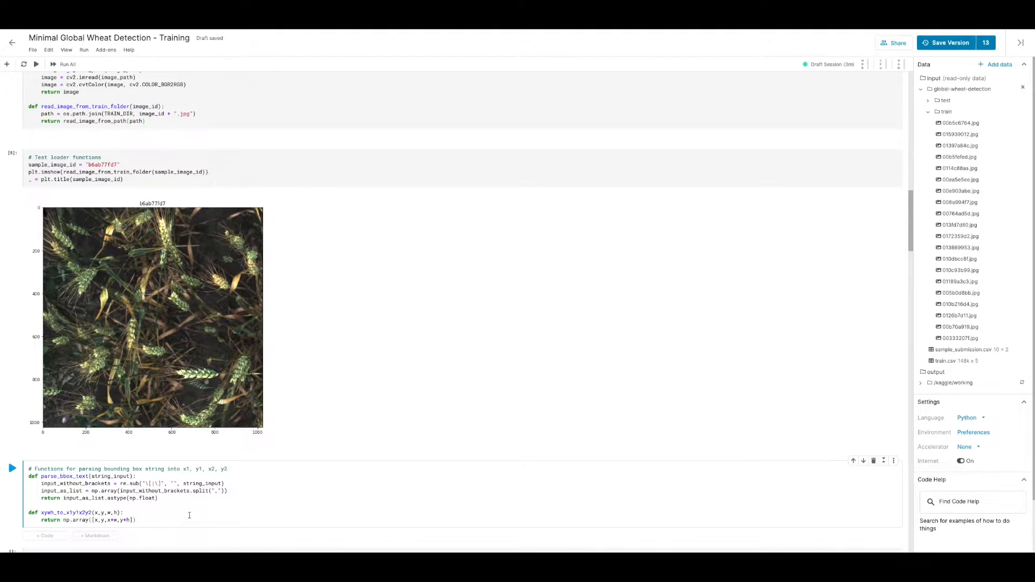
scroll("down", 3)
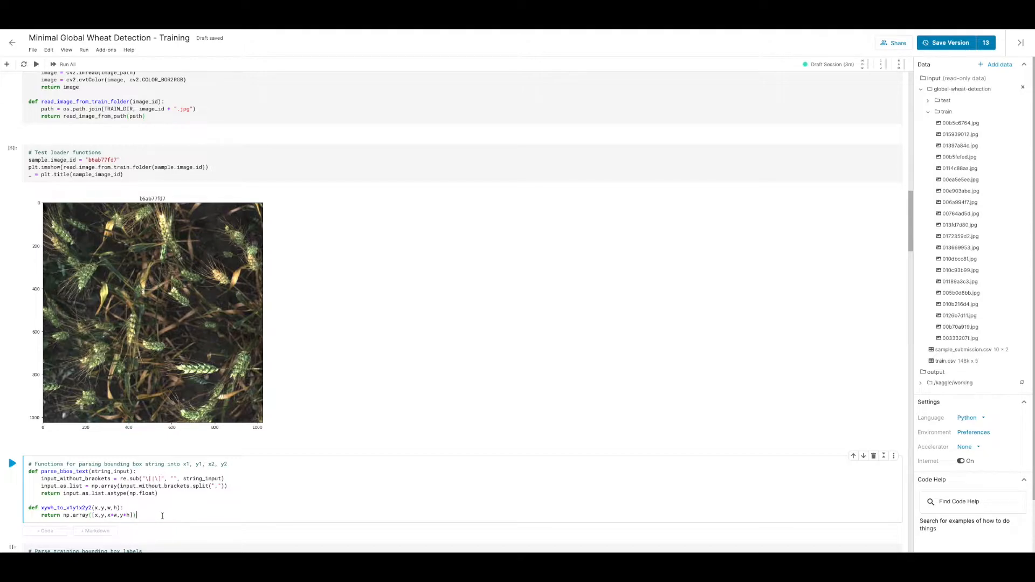
Parse box labels into x, y, w, h, x2, y2 columns and plot a random image with its boxes
left_click(67, 63)
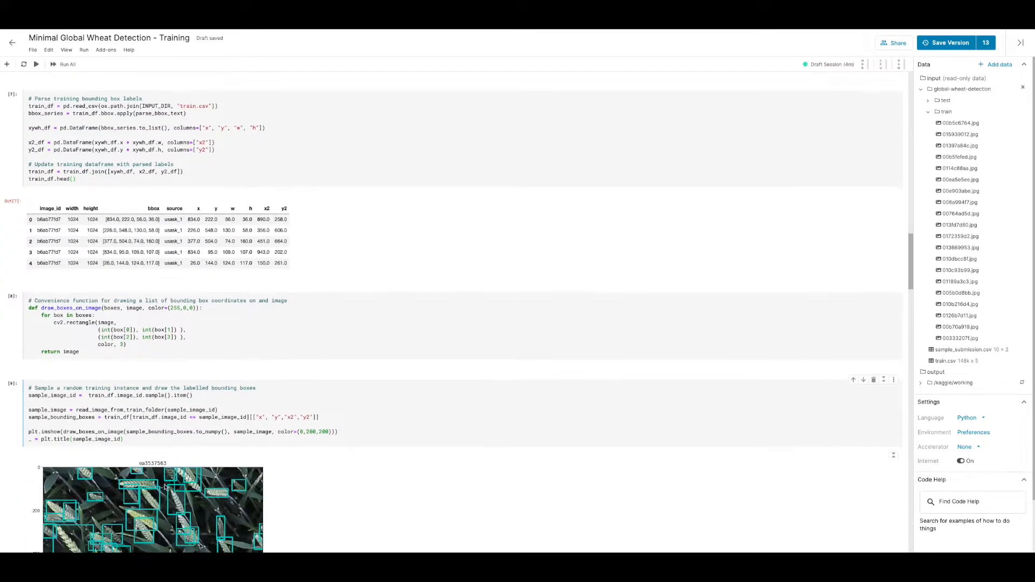
scroll("down", 3)
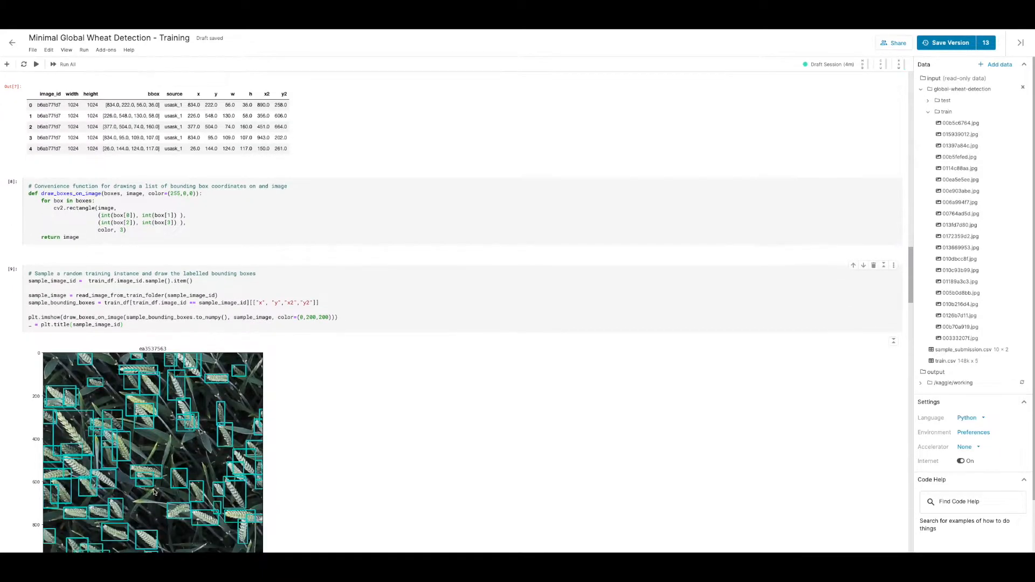
scroll("down", 3)
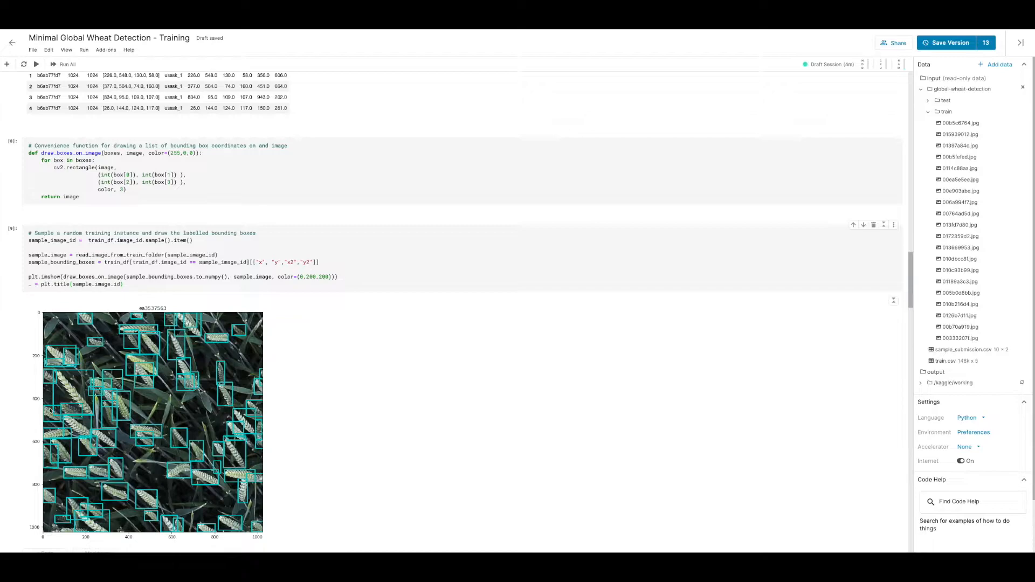
mouse_move(203, 465)
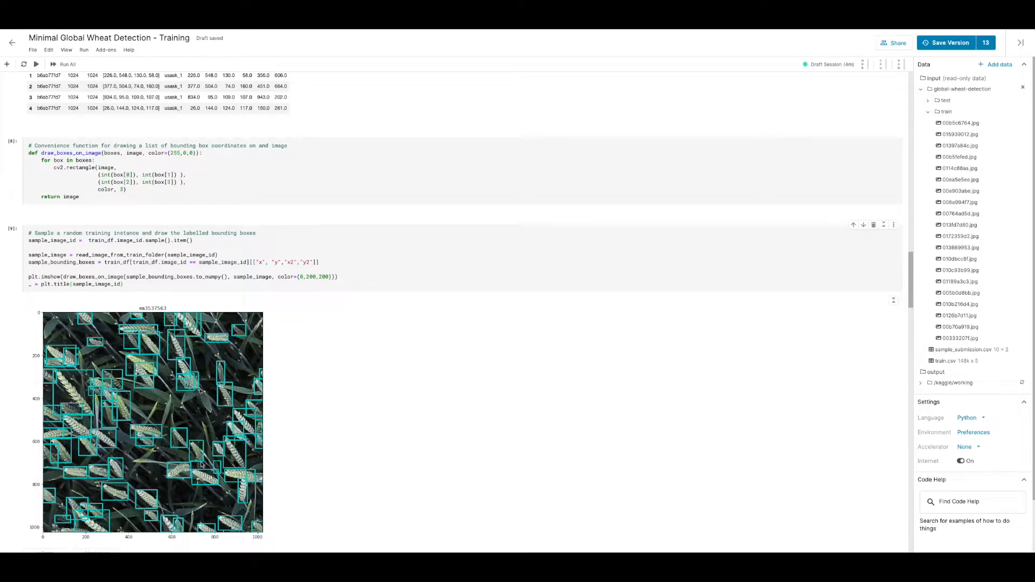
mouse_move(202, 467)
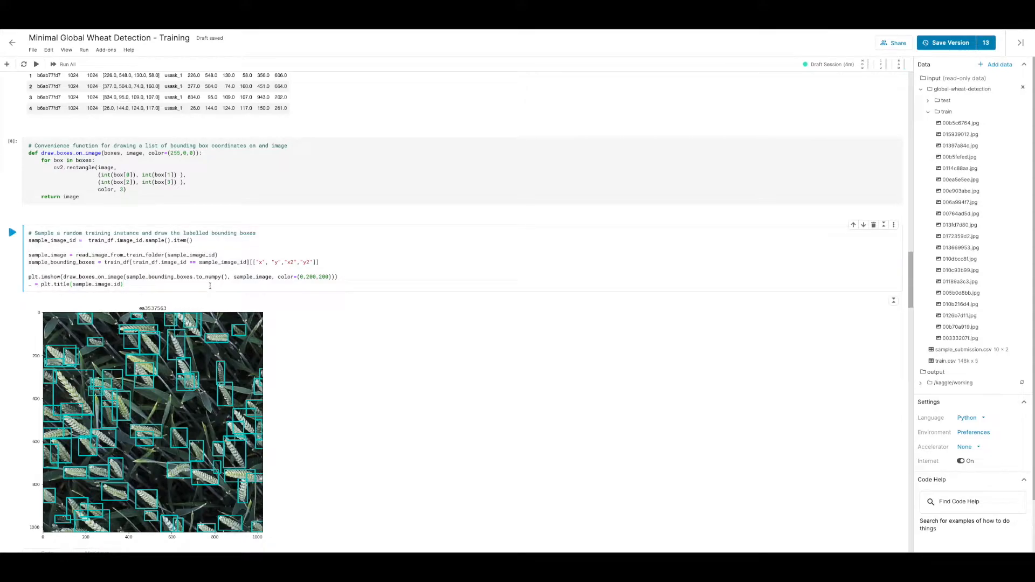
Download the pre-trained Faster R-CNN ResNet-50 FPN detector and print its architecture
left_click(65, 64)
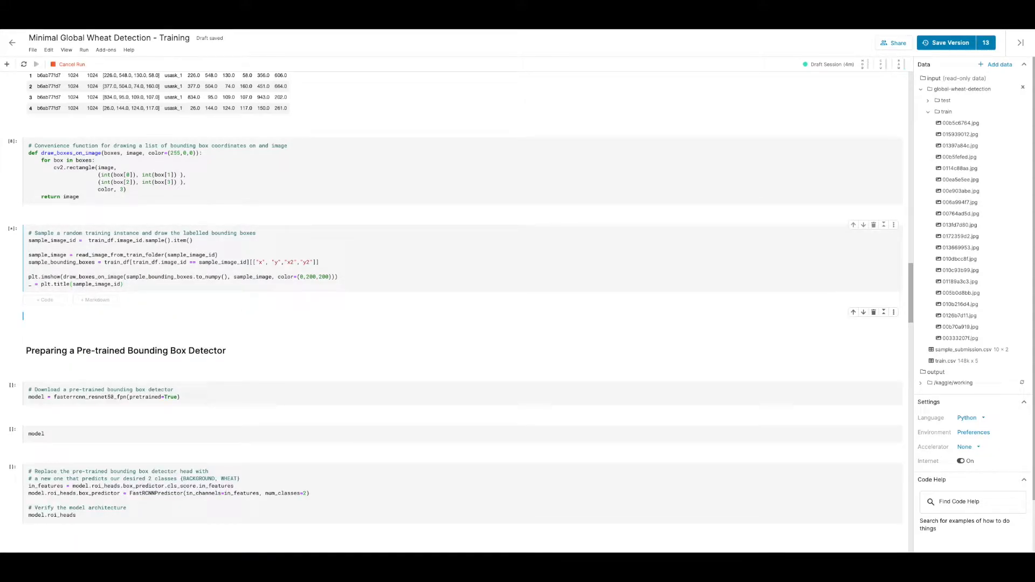
left_click(36, 63)
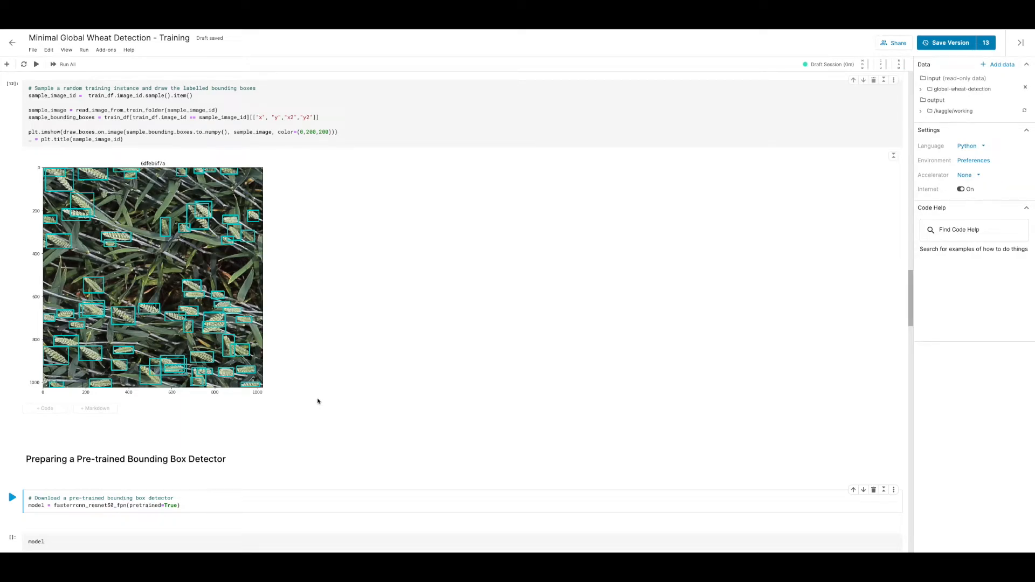
mouse_move(300, 418)
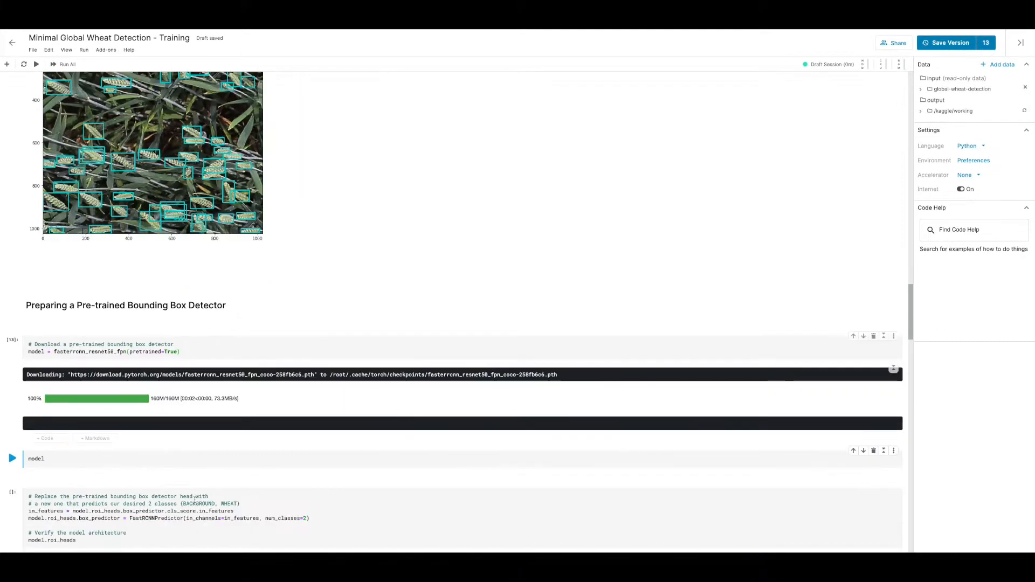
left_click(132, 459)
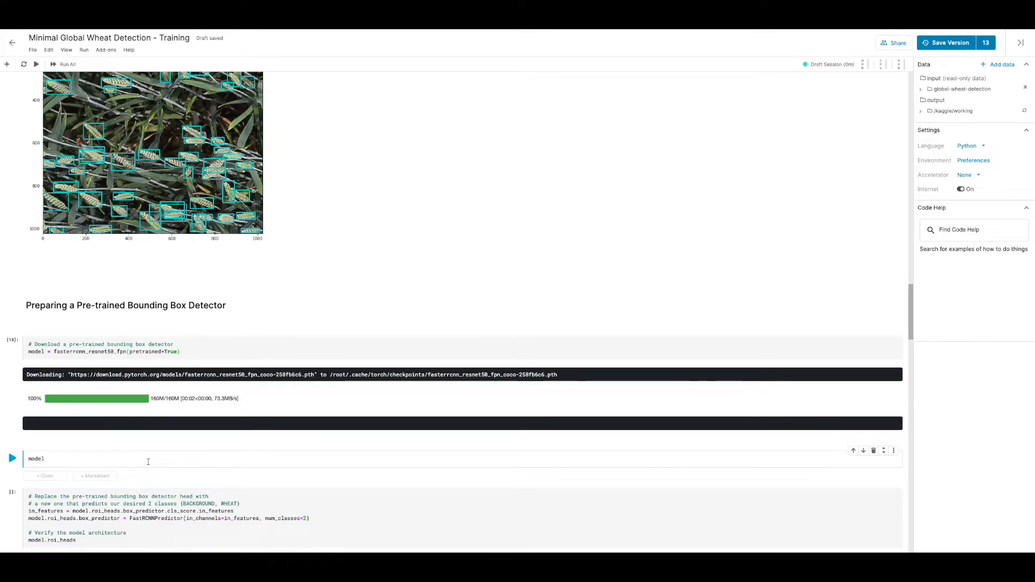
left_click(12, 458)
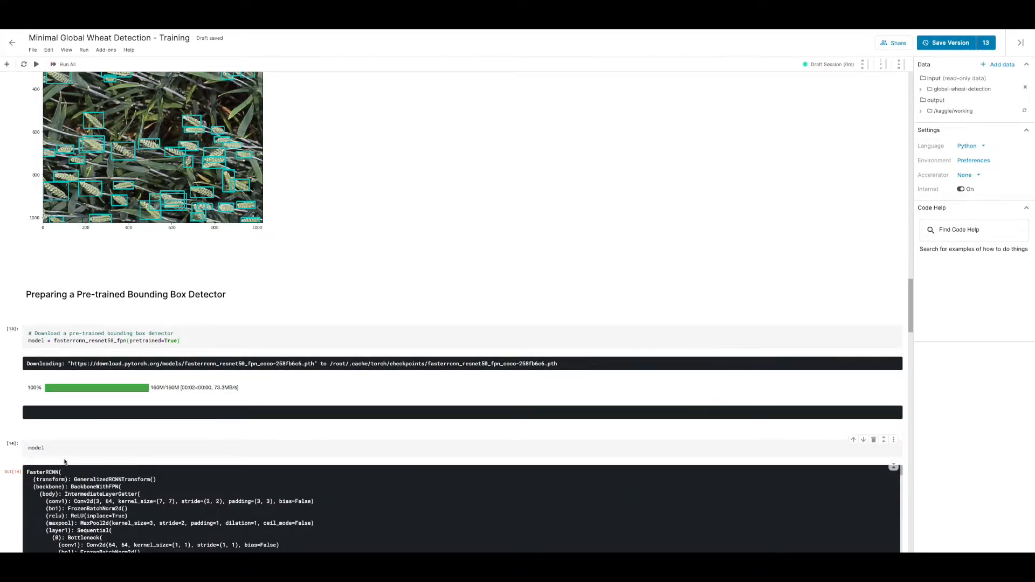
Scroll through the printed architecture output down to the box predictor
scroll("down", 3)
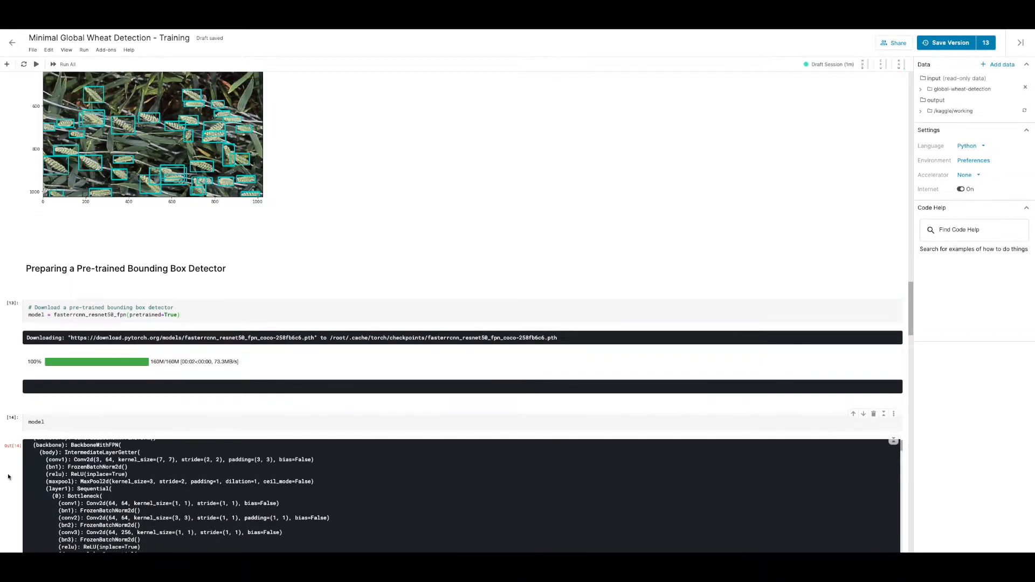
scroll("down", 3)
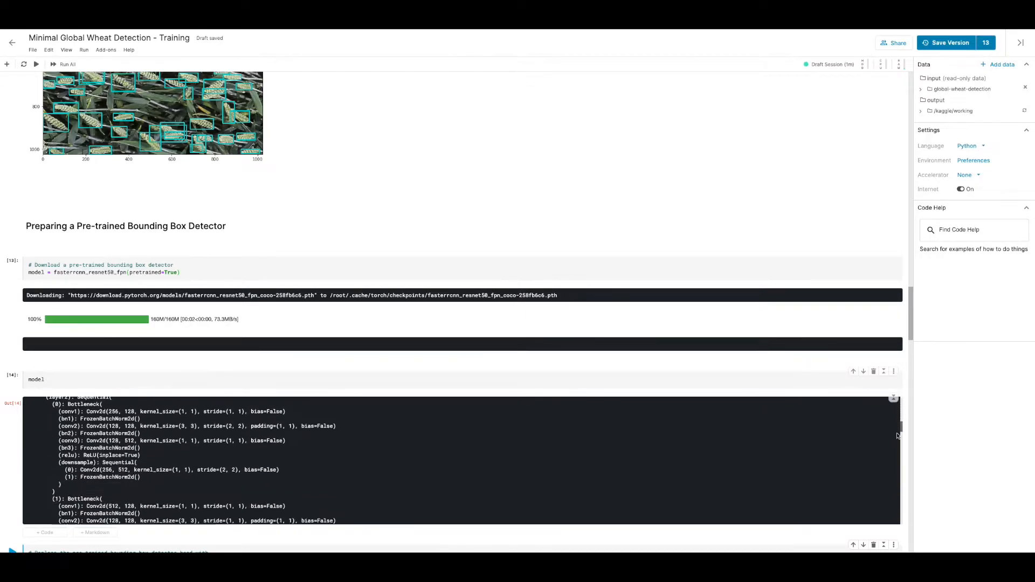
scroll("down", 3)
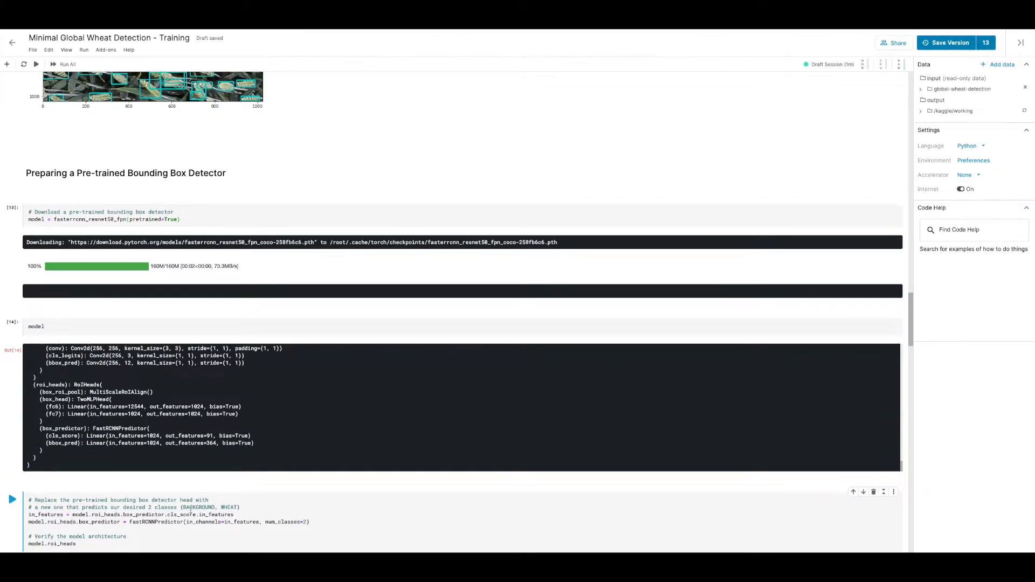
Swap the box predictor for a 2-class background/wheat head and print model.roi_heads
scroll("down", 3)
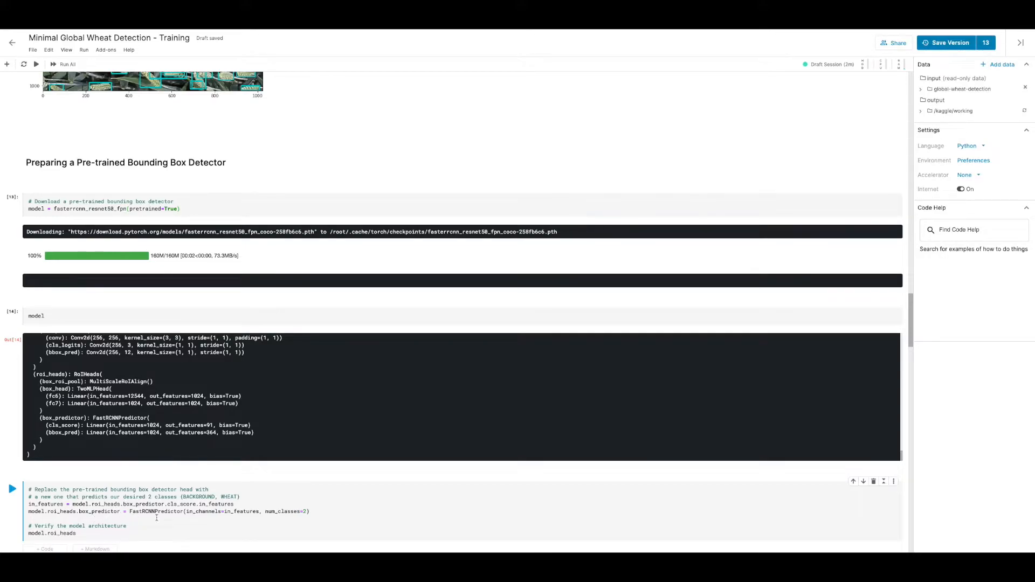
scroll("down", 3)
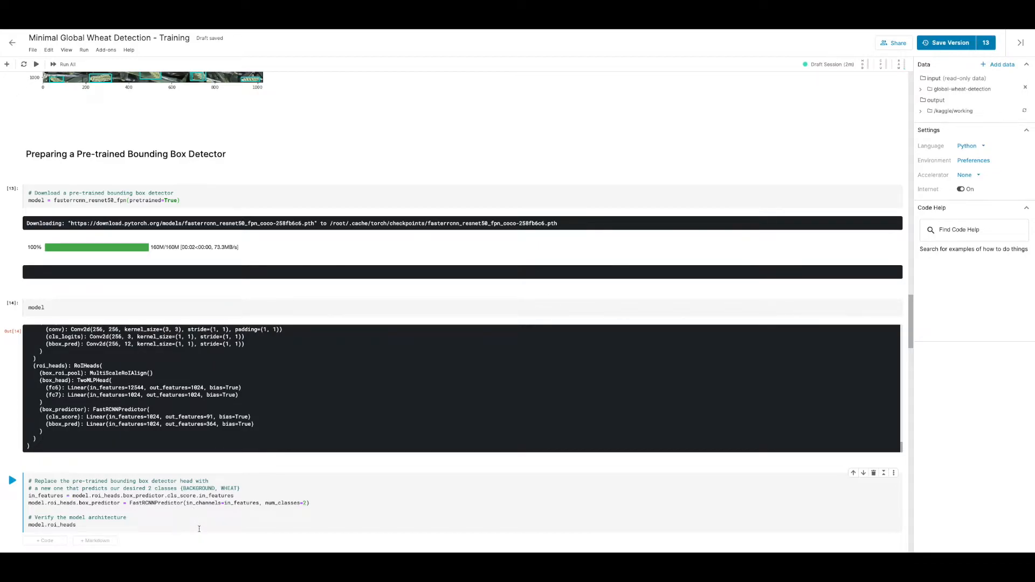
mouse_move(225, 514)
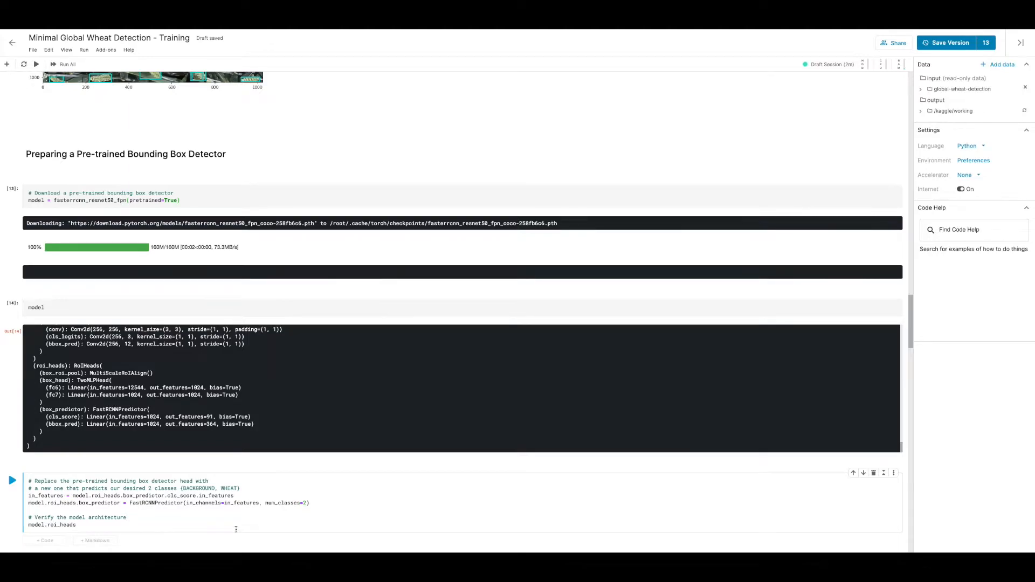
left_click(12, 480)
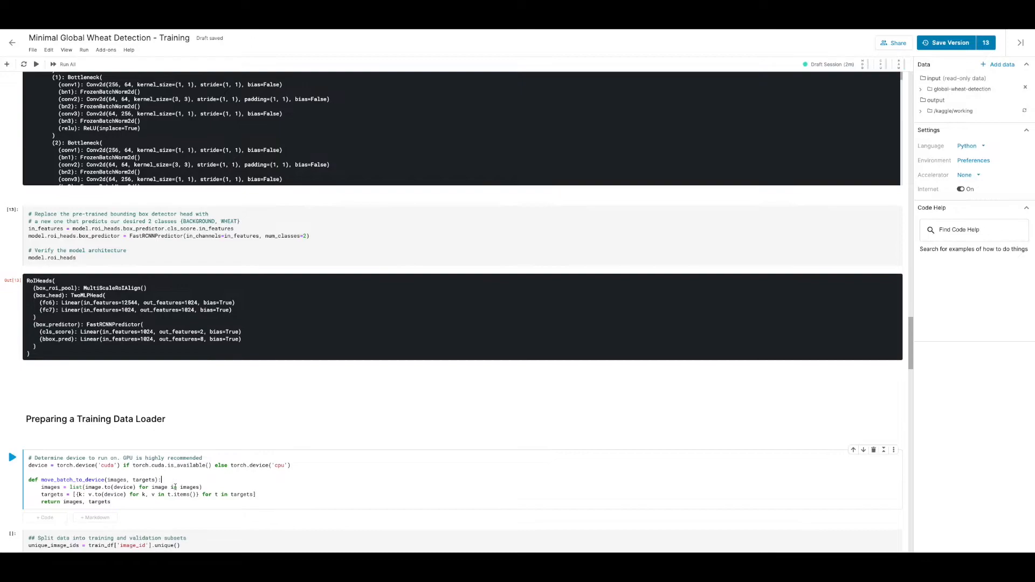
mouse_move(273, 494)
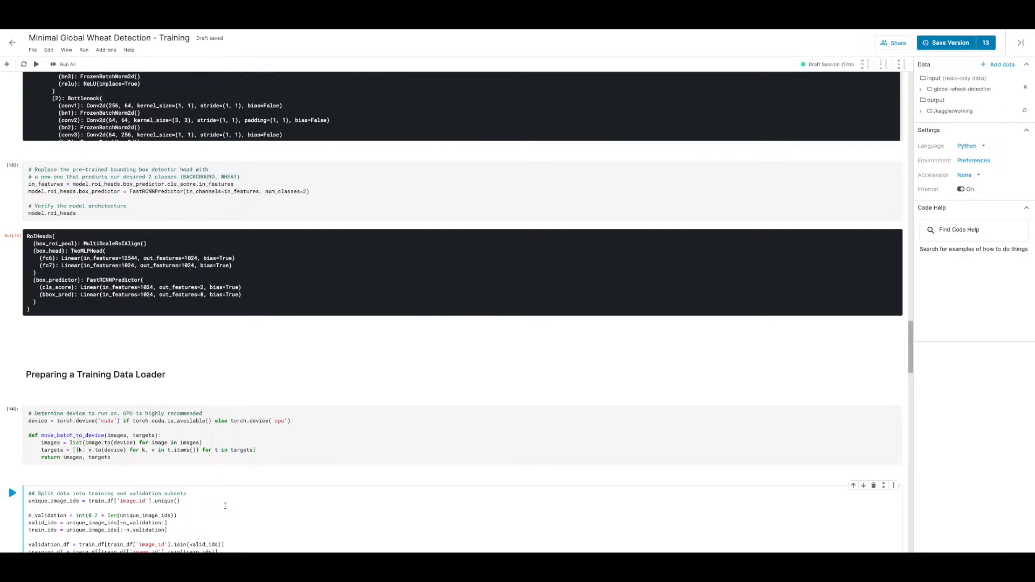
Run device setup and the train/validation split printing 2699 training and 674 validation samples
scroll("down", 3)
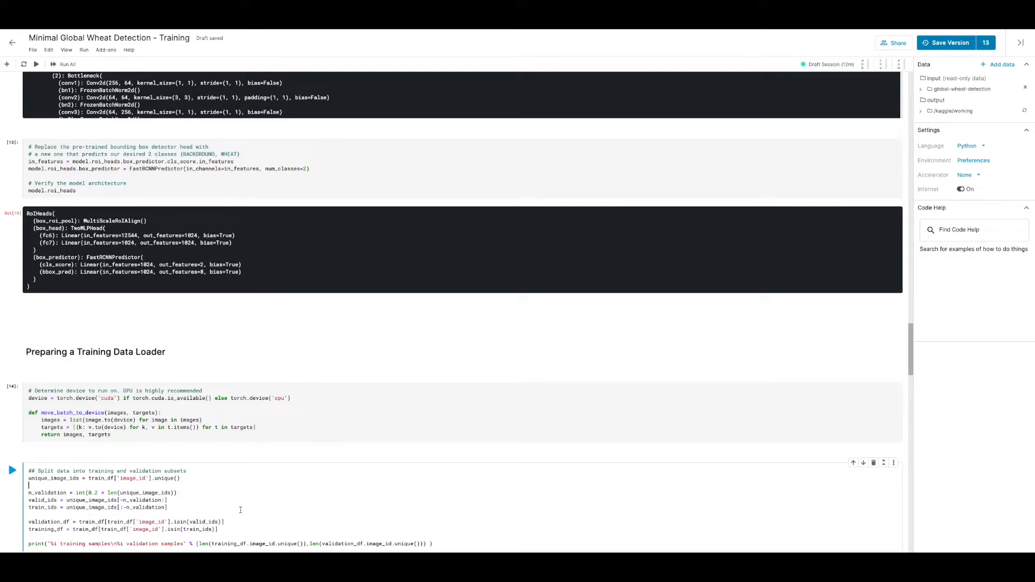
scroll("down", 3)
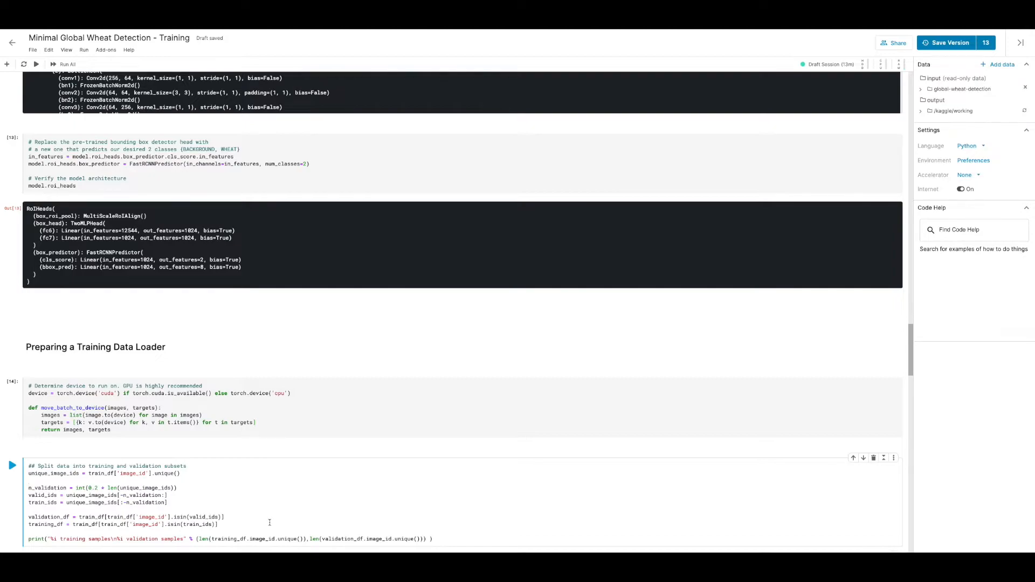
scroll("down", 3)
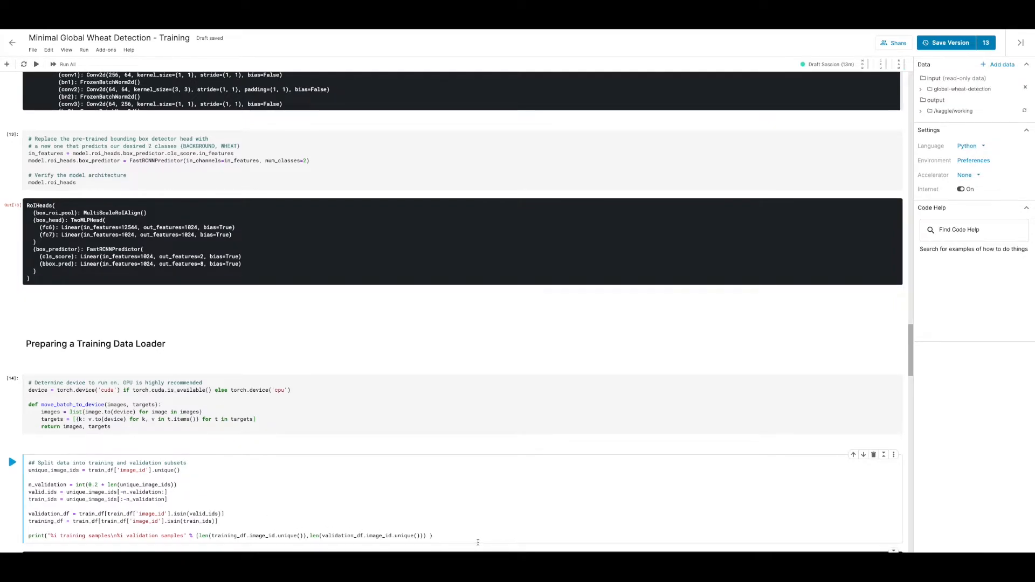
scroll("down", 3)
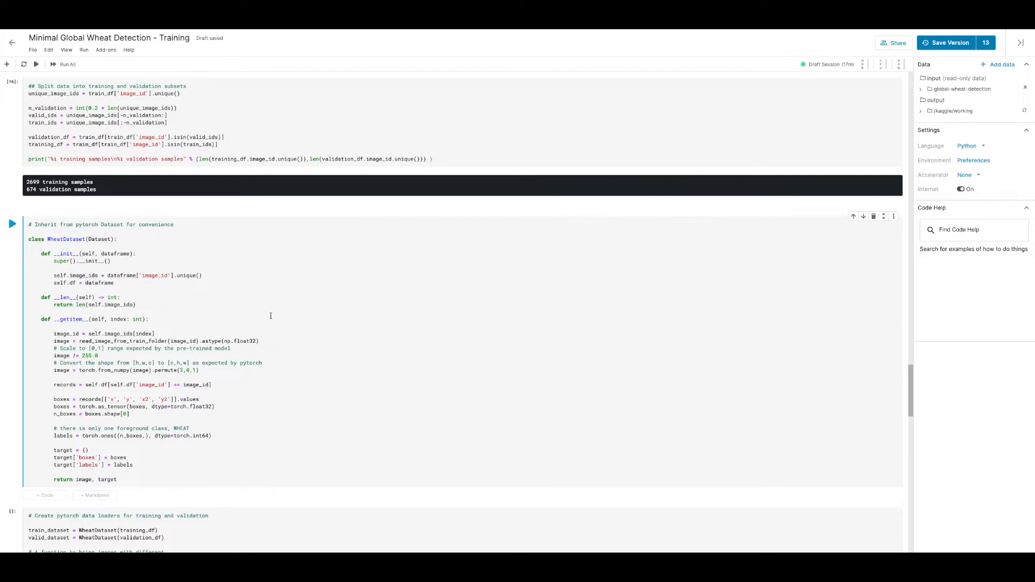
mouse_move(117, 316)
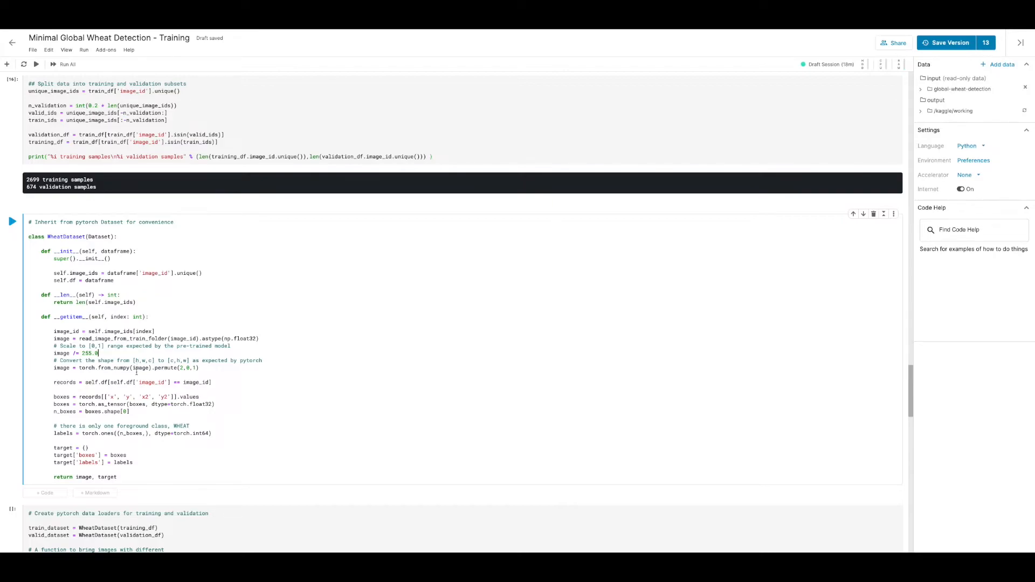
Run the WheatDataset class cell returning scaled images with their wheat boxes and labels
scroll("down", 3)
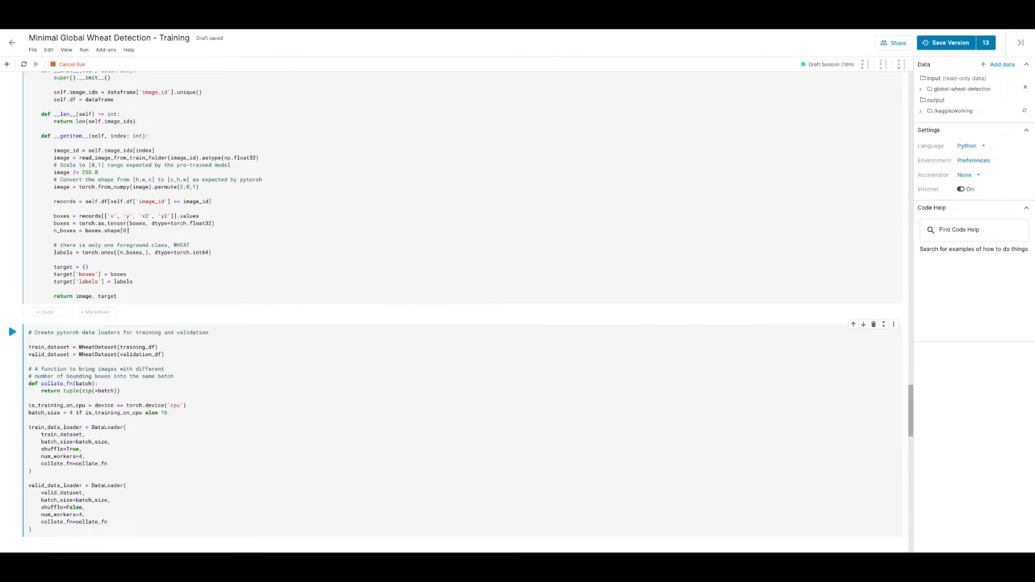
Build the train and validation DataLoaders and show a test batch image with cyan boxes
left_click(71, 64)
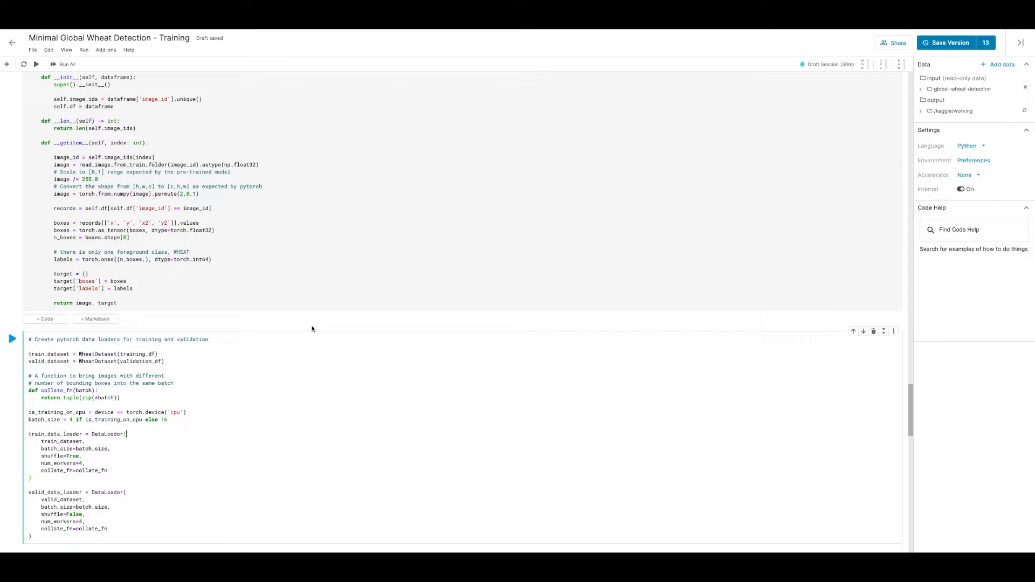
mouse_move(310, 331)
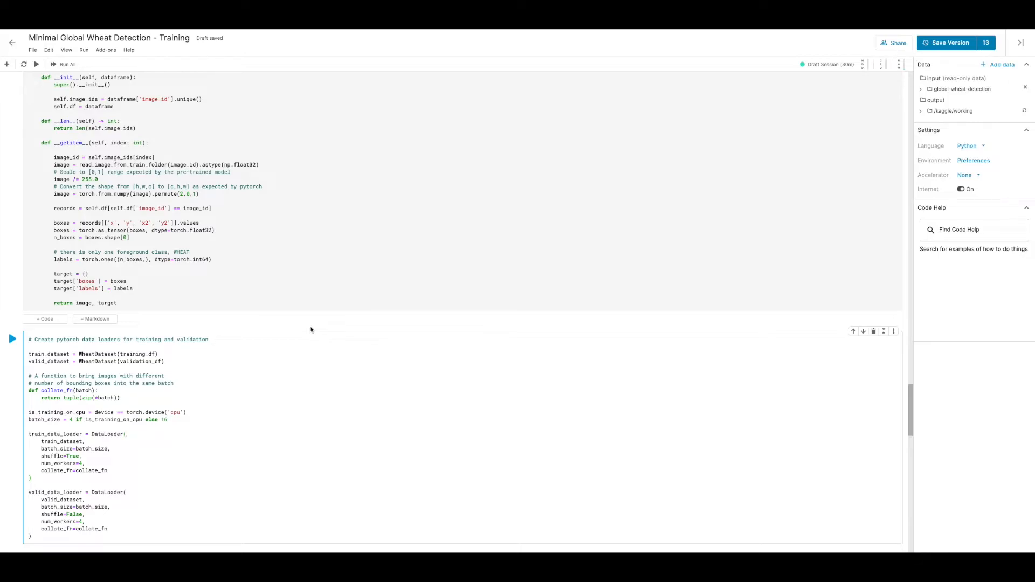
left_click(127, 433)
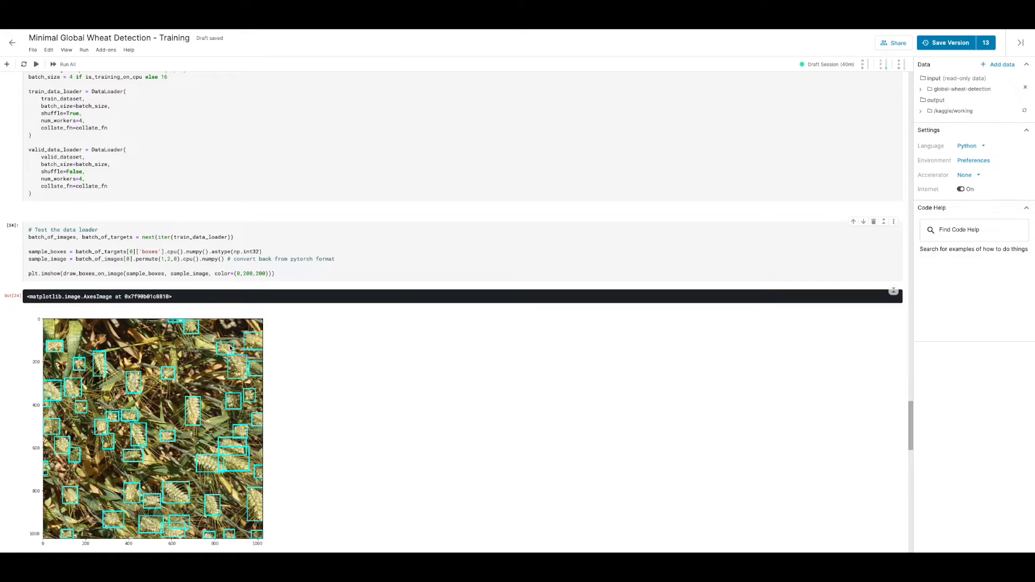
mouse_move(157, 403)
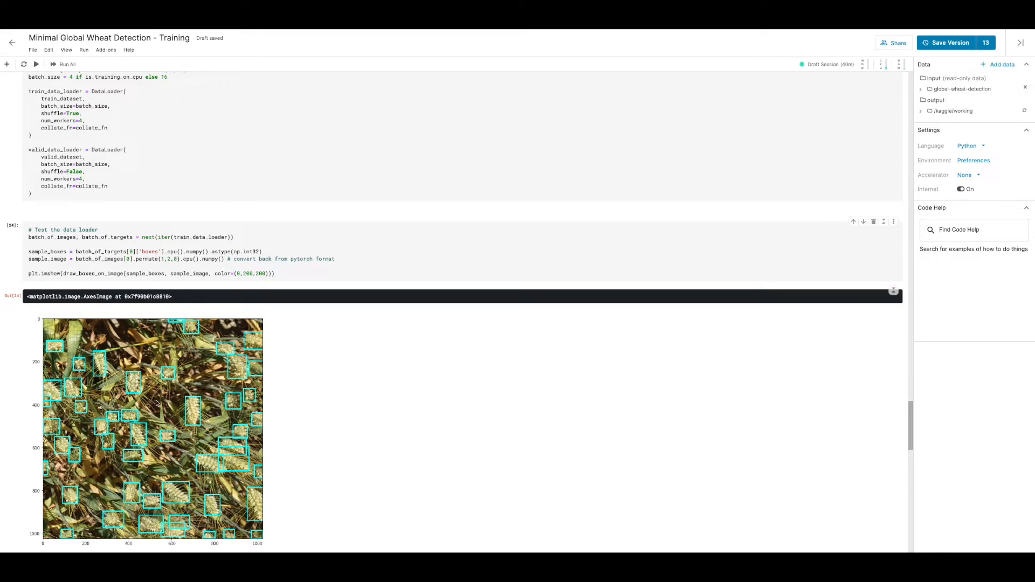
mouse_move(207, 390)
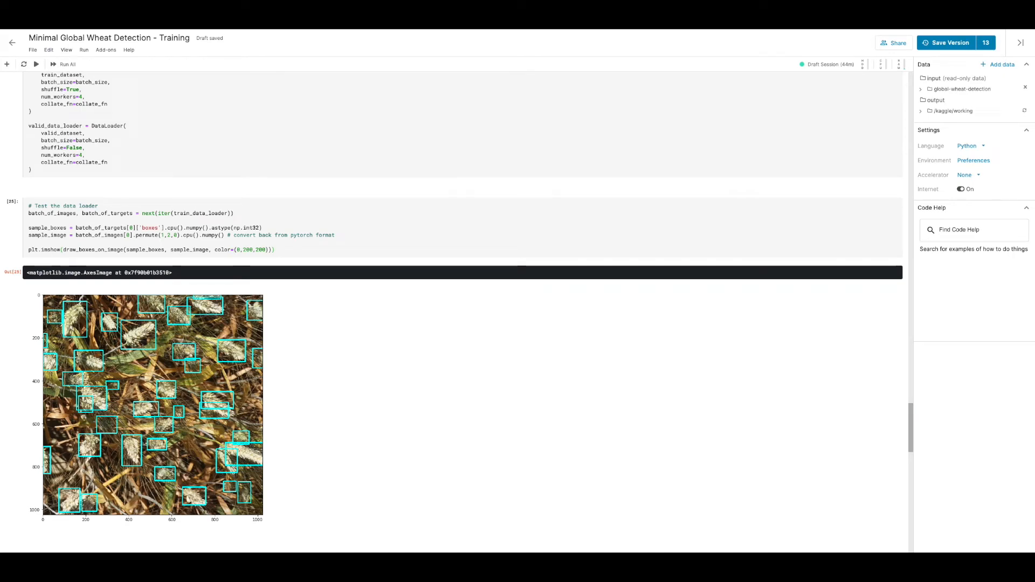
Rerun the data loader test for a different batch image, then reach the Training optimiser cell
scroll("down", 3)
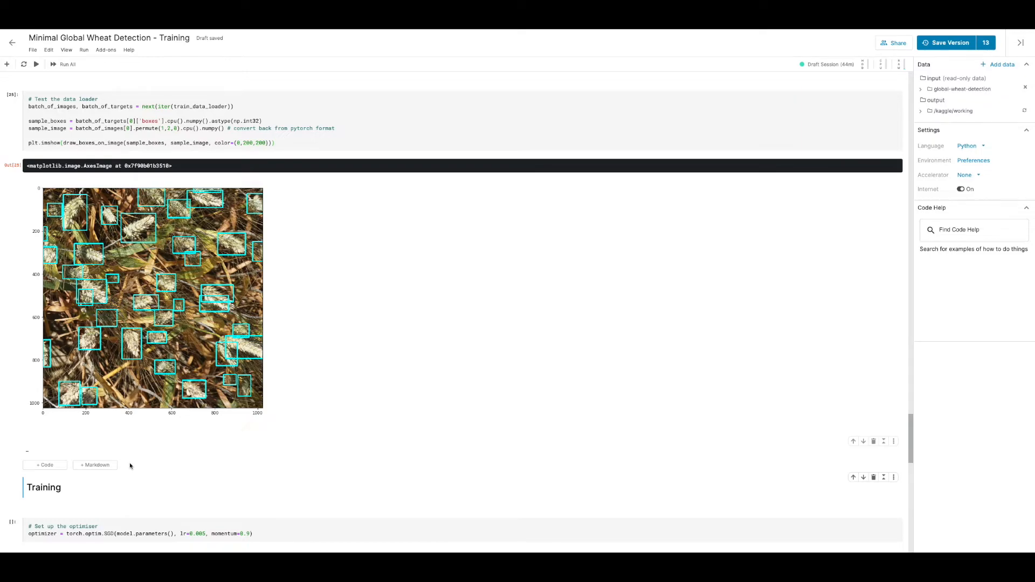
scroll("down", 3)
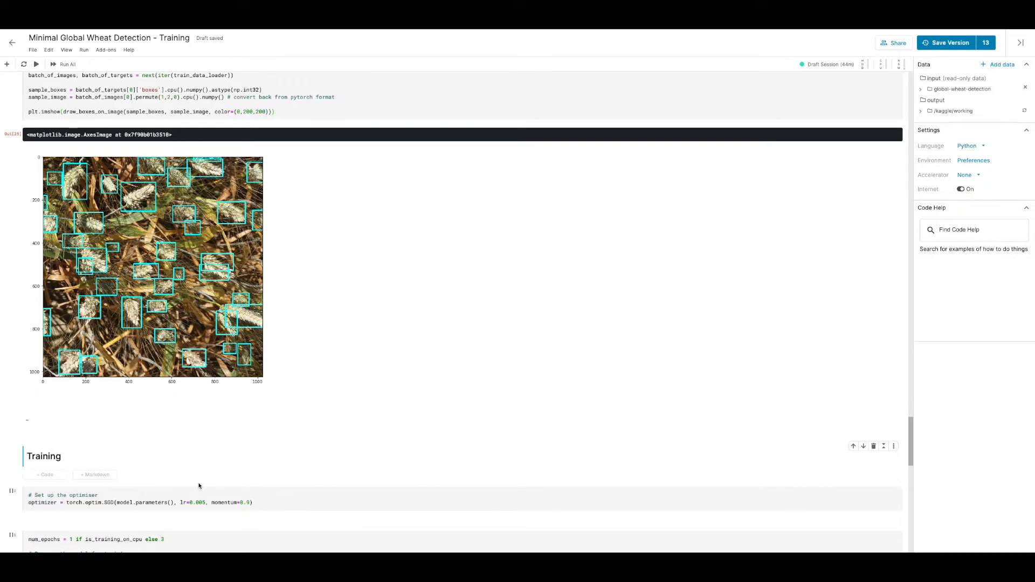
left_click(125, 504)
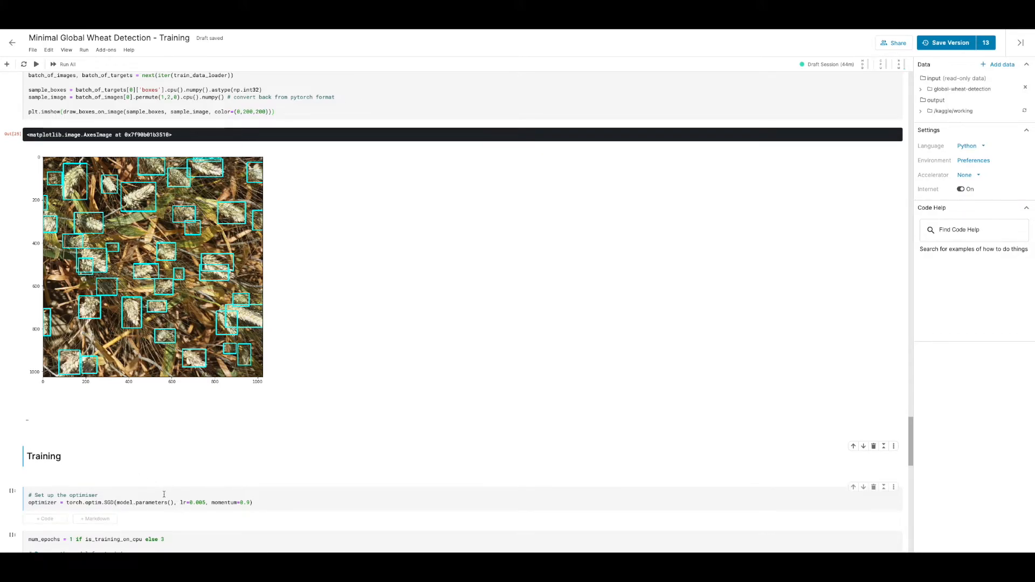
mouse_move(163, 488)
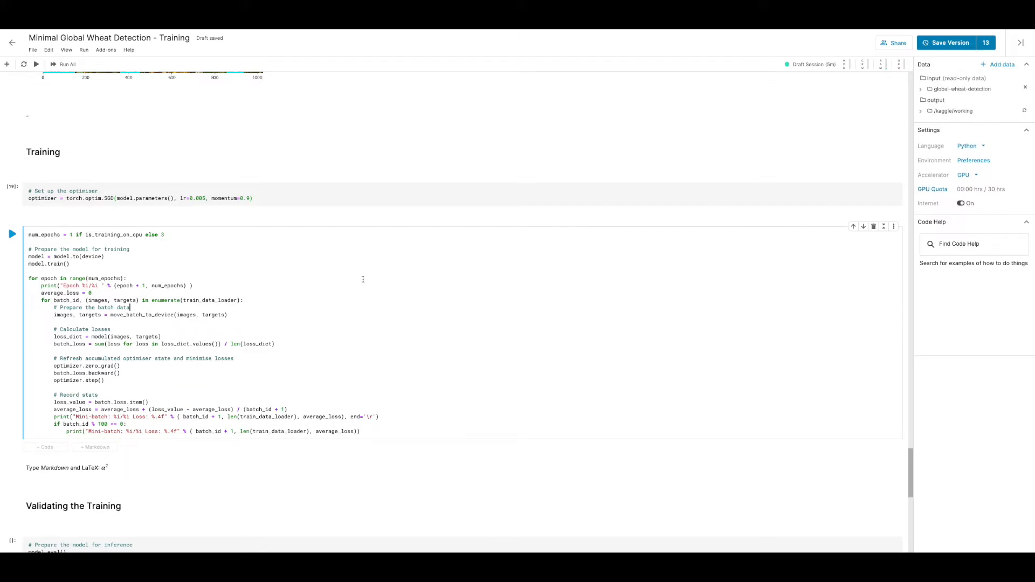
mouse_move(212, 324)
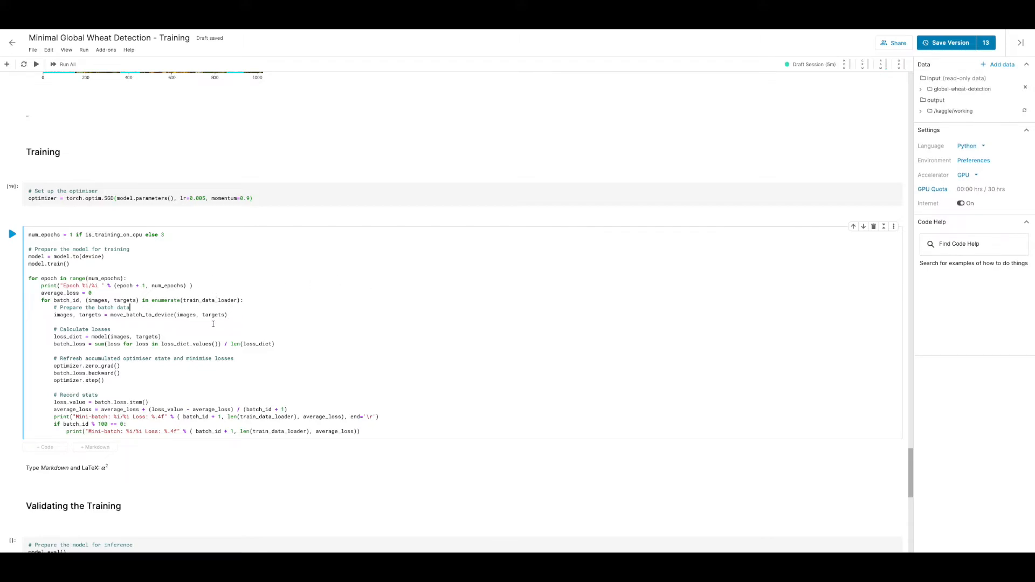
mouse_move(174, 316)
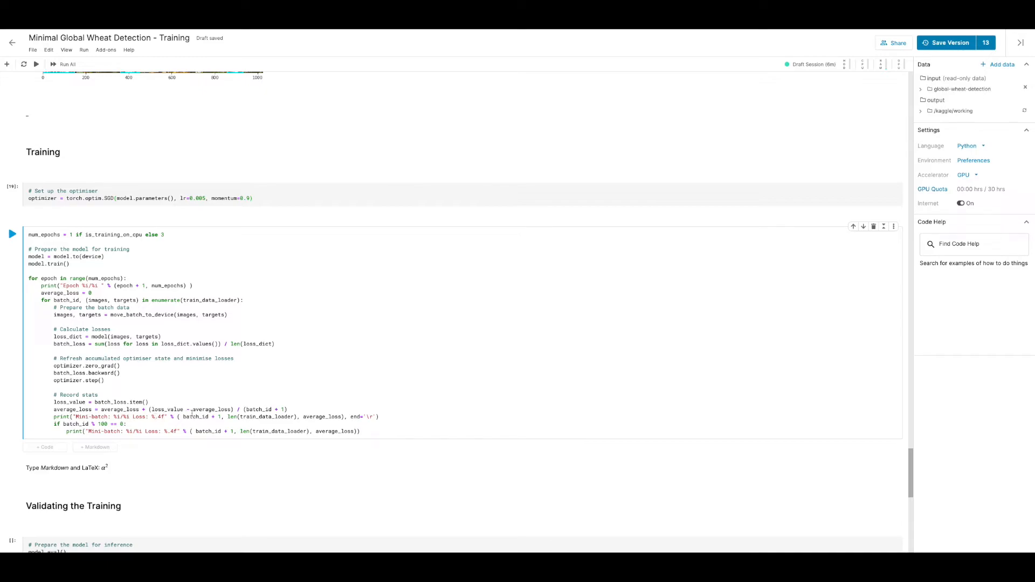
mouse_move(184, 413)
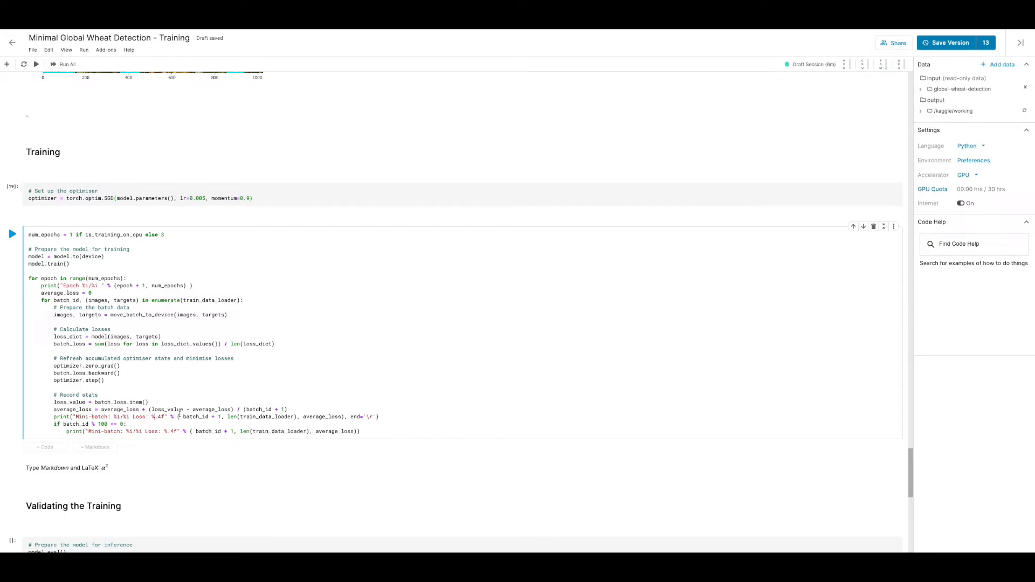
left_click(12, 234)
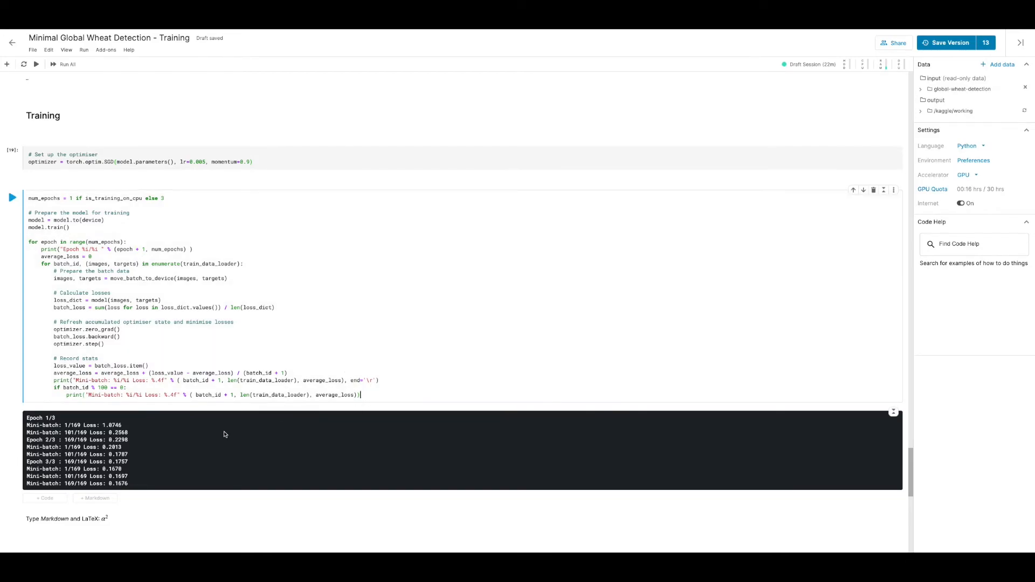
mouse_move(184, 434)
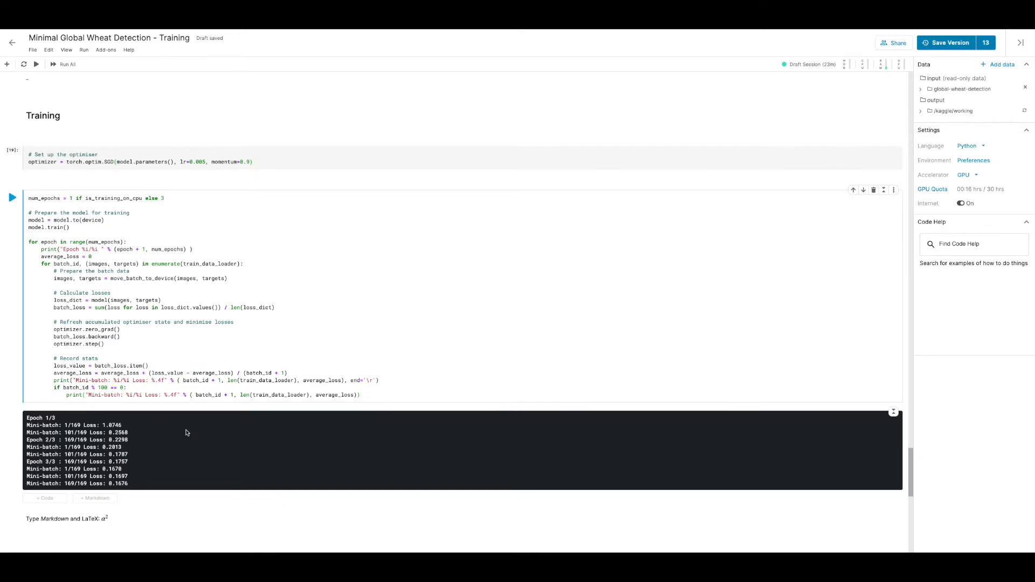
scroll("down", 3)
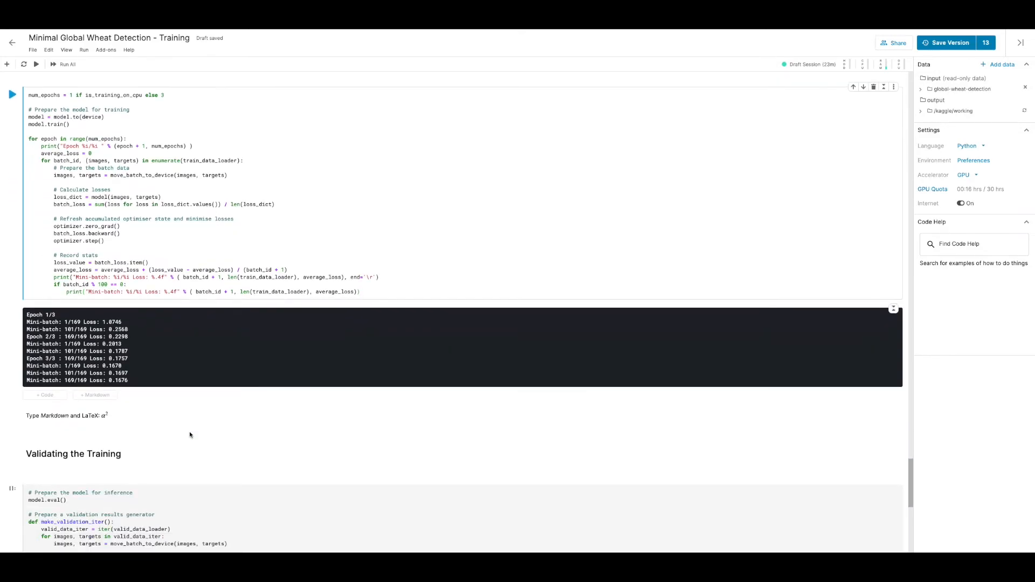
Run the make_validation_iter generator cell and start the draw_boxes_on_image cell
scroll("down", 3)
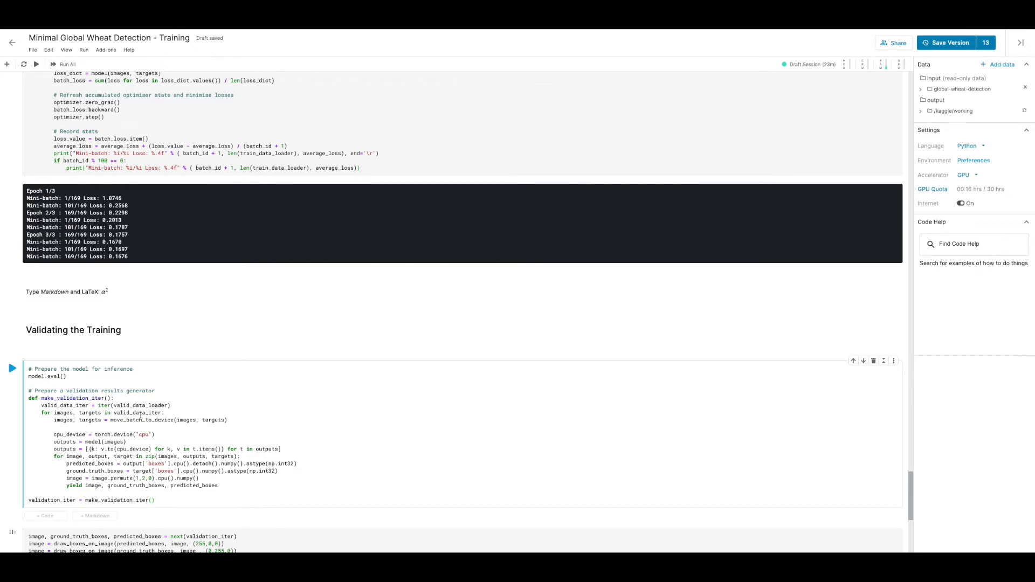
left_click(154, 499)
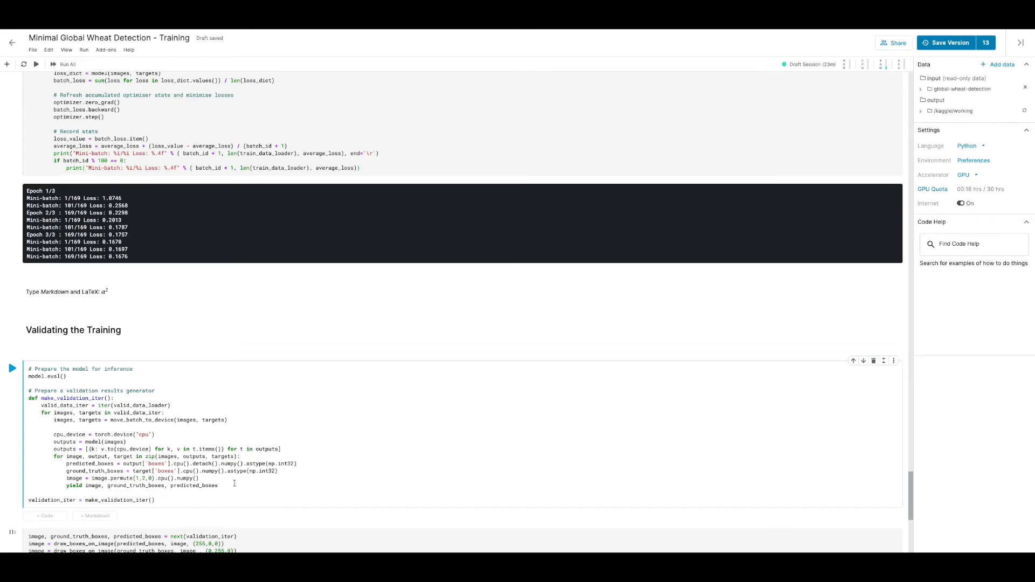
left_click(156, 499)
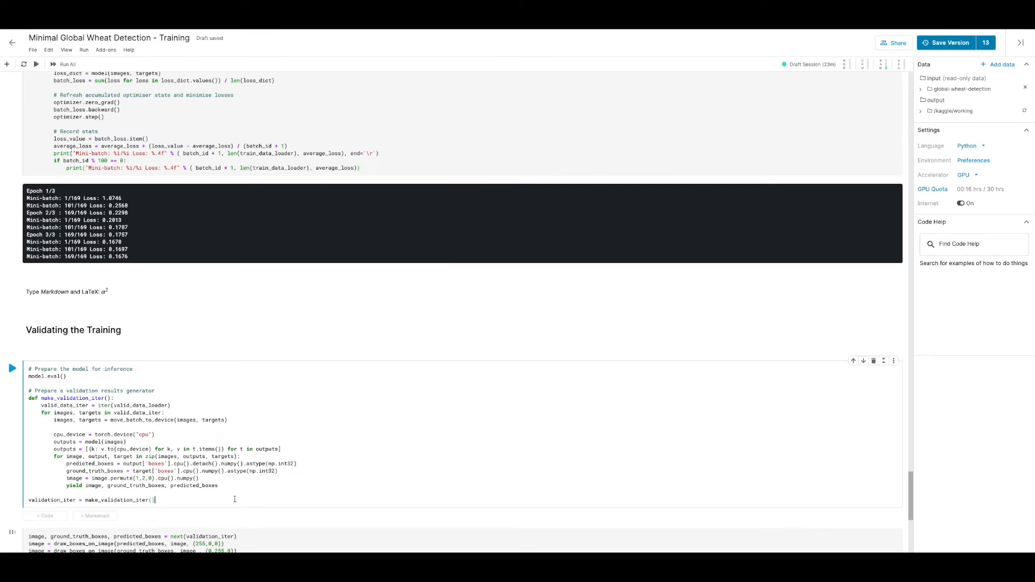
left_click(10, 368)
type("plt.imshow(image)")
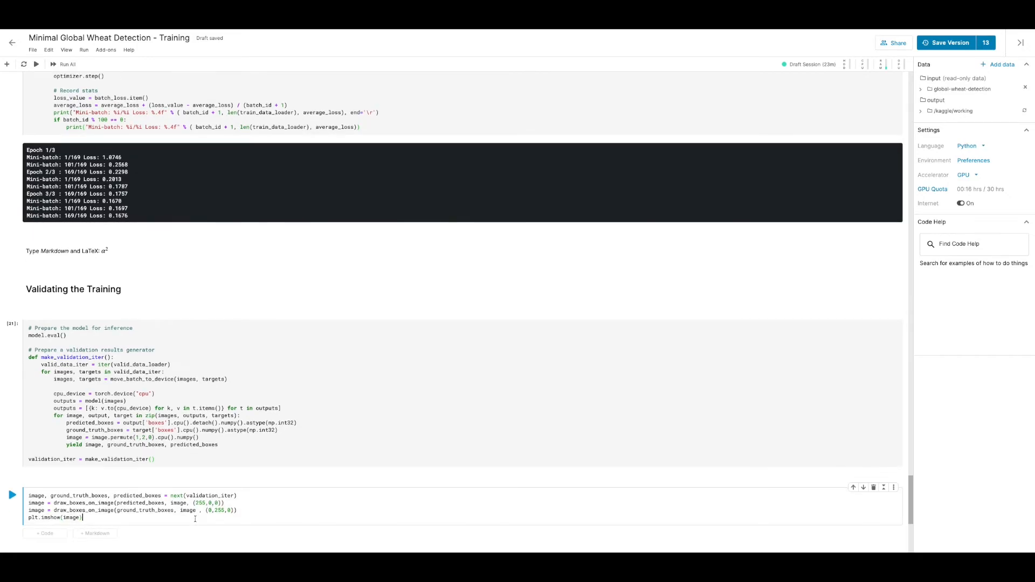
left_click(12, 495)
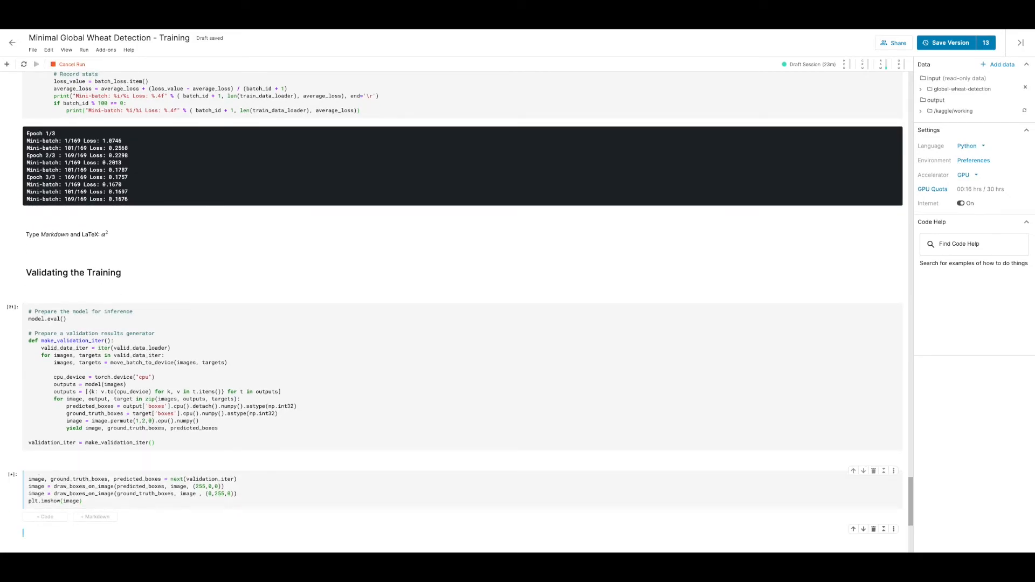
Scroll to the plot output showing red predicted and green ground-truth boxes on a wheat image
scroll("down", 3)
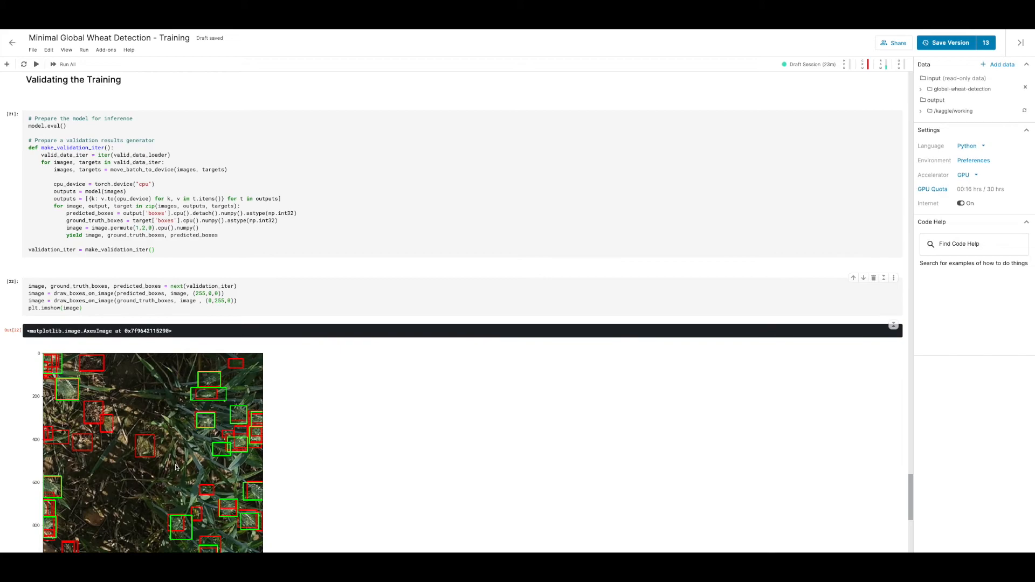
scroll("down", 3)
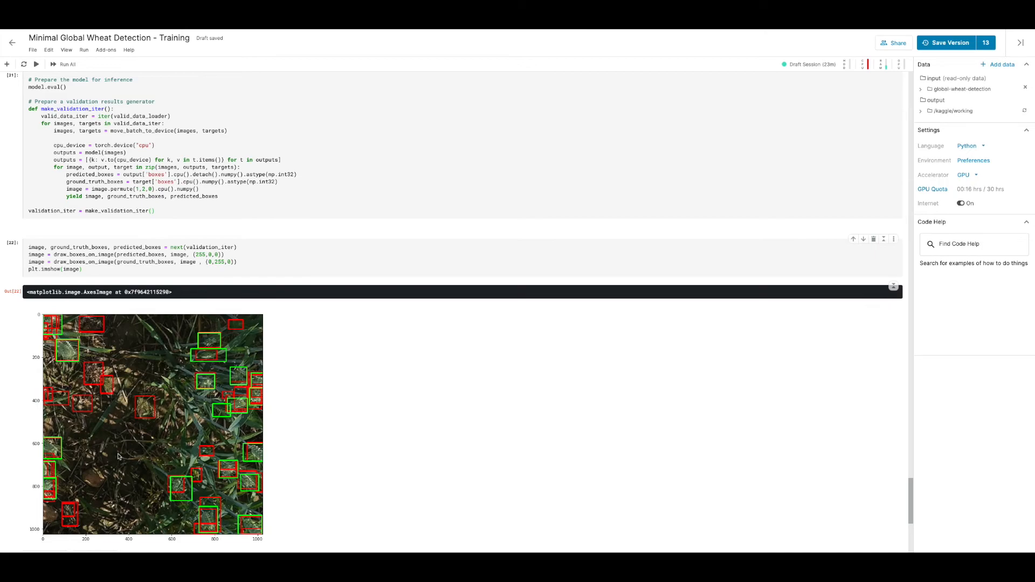
mouse_move(75, 366)
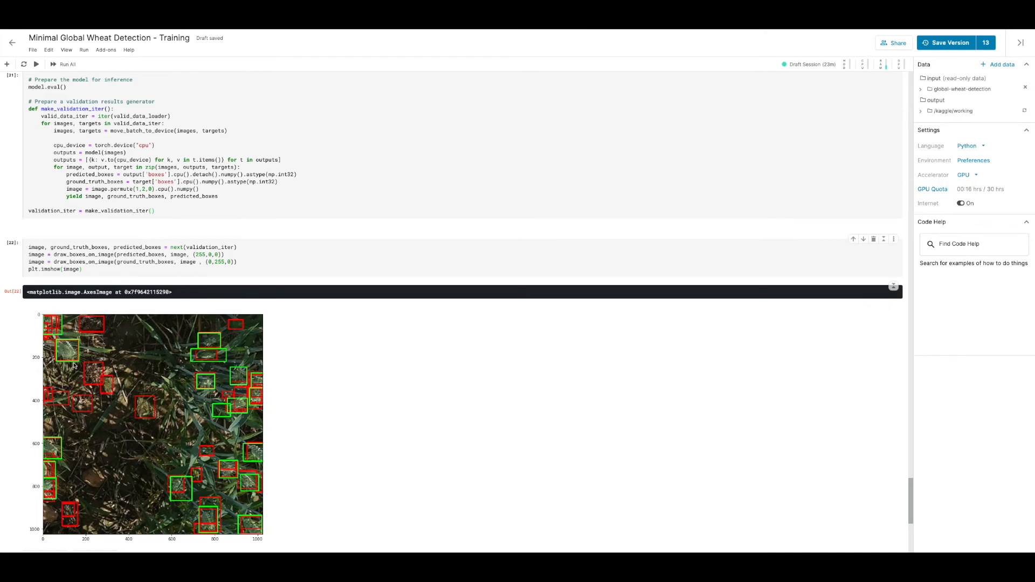
mouse_move(192, 377)
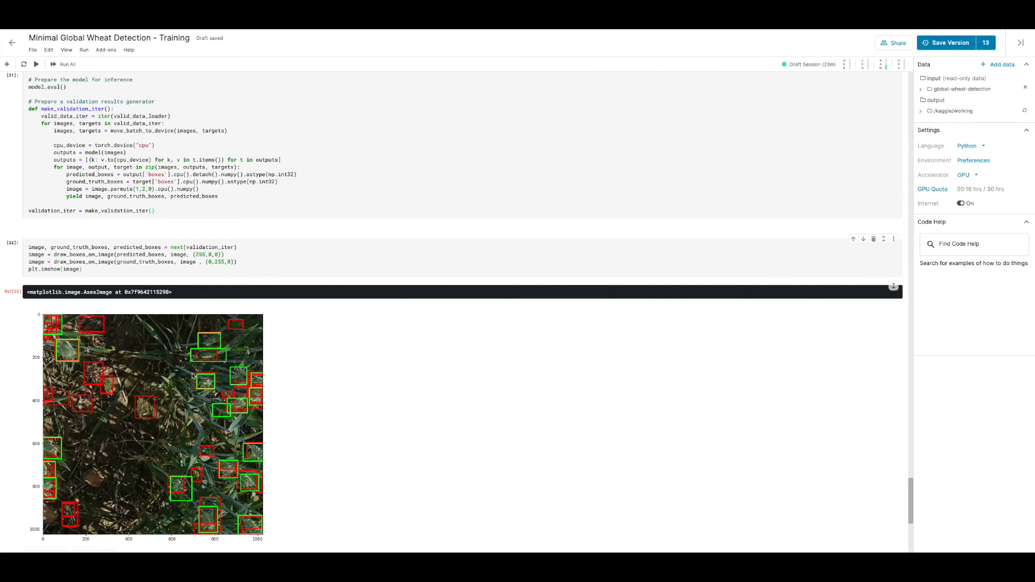
mouse_move(67, 347)
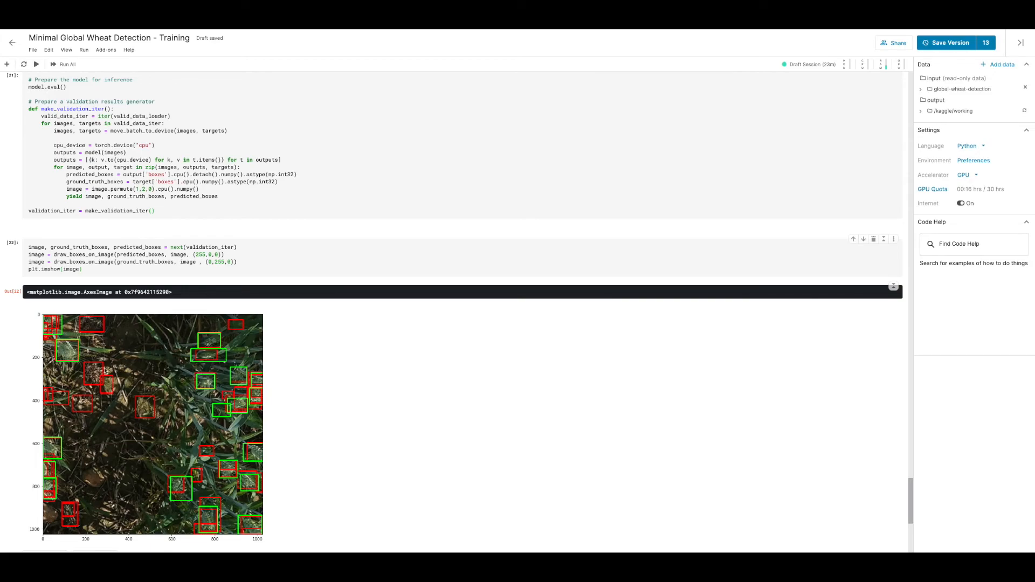
mouse_move(124, 372)
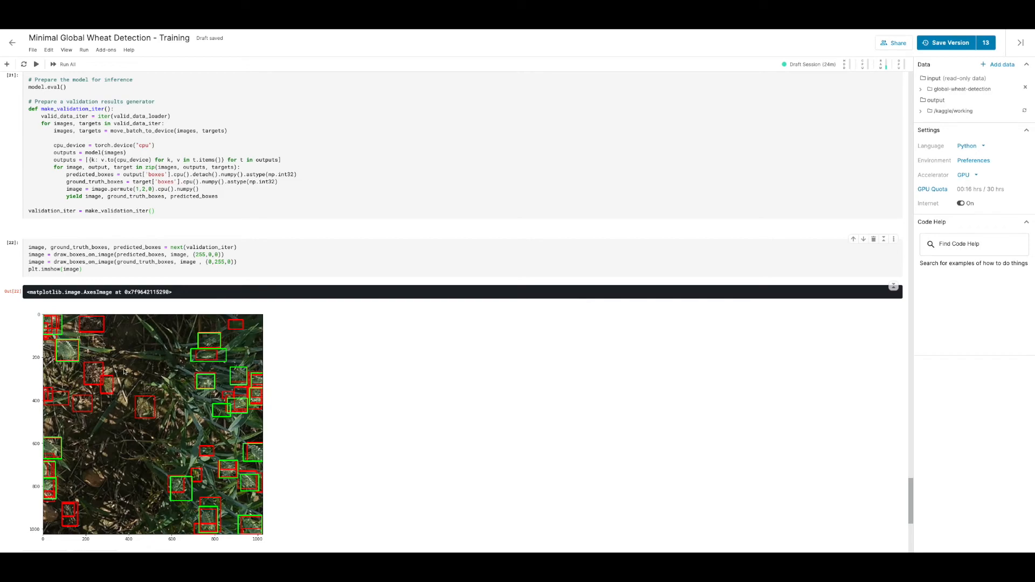
mouse_move(203, 366)
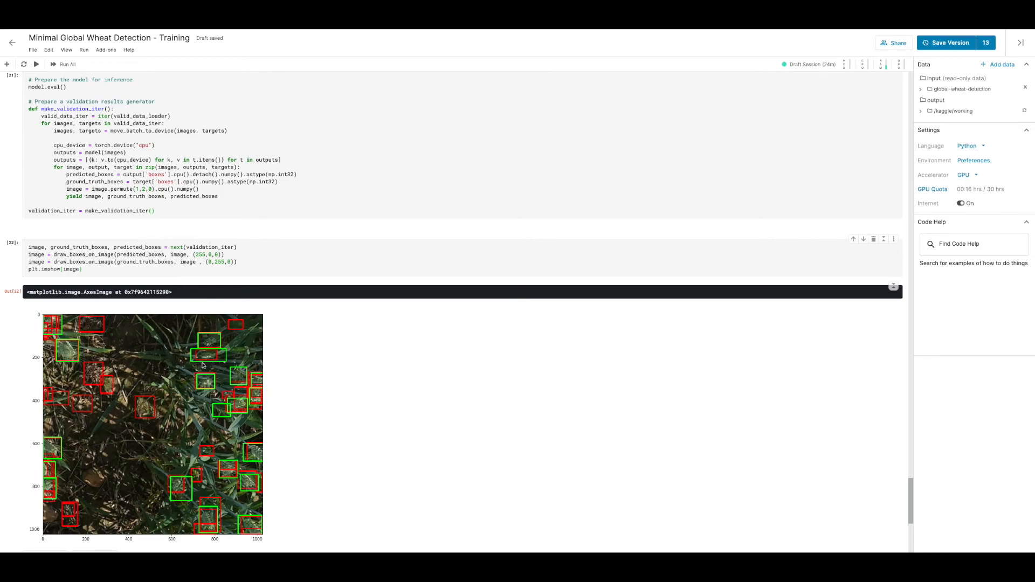
mouse_move(201, 358)
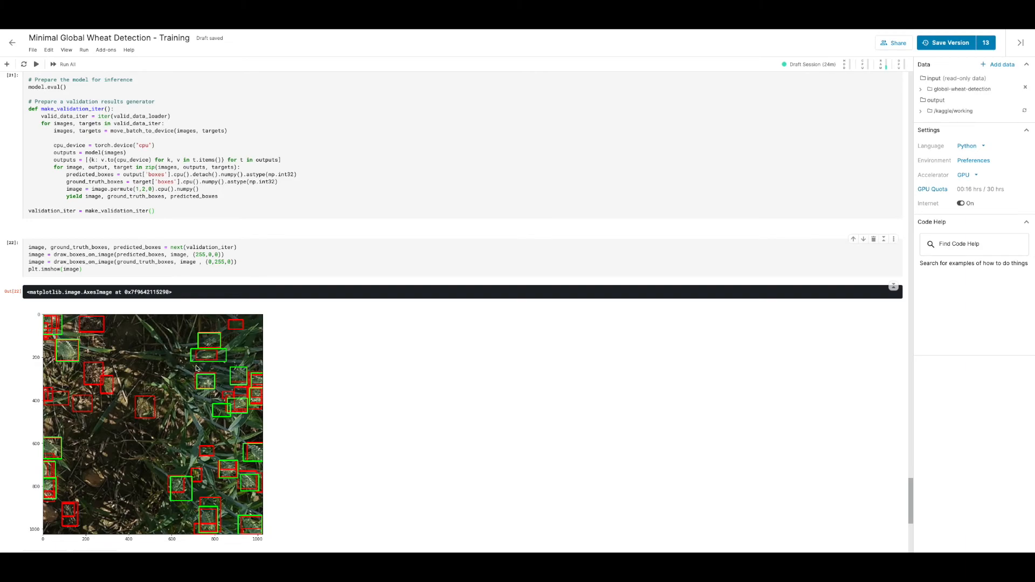
mouse_move(210, 382)
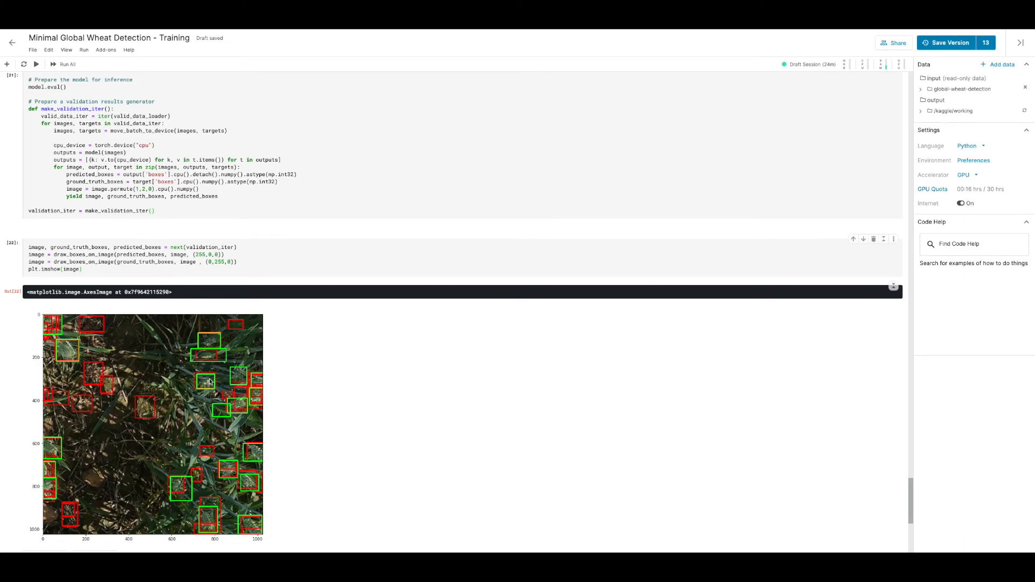
mouse_move(174, 505)
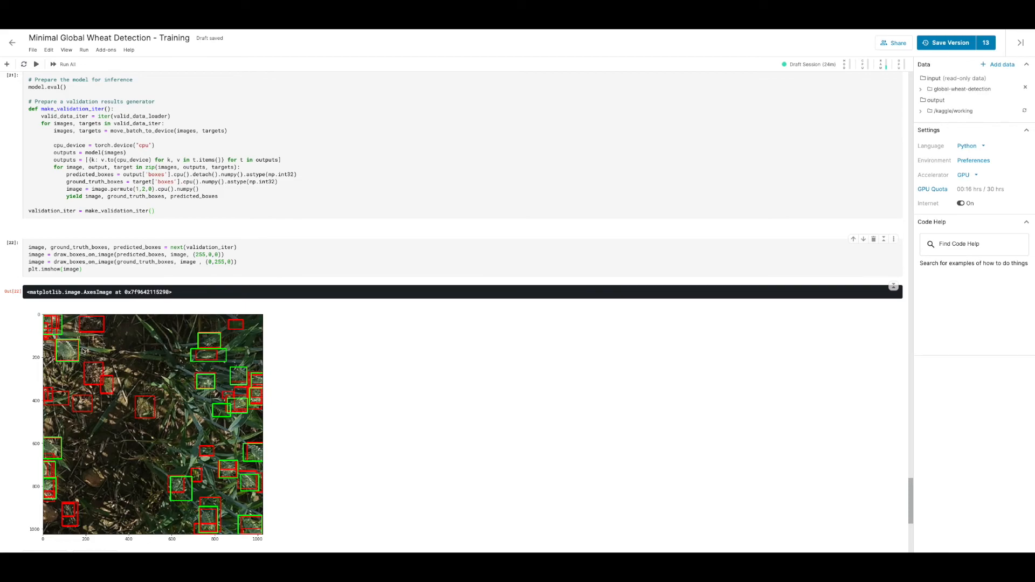
mouse_move(83, 357)
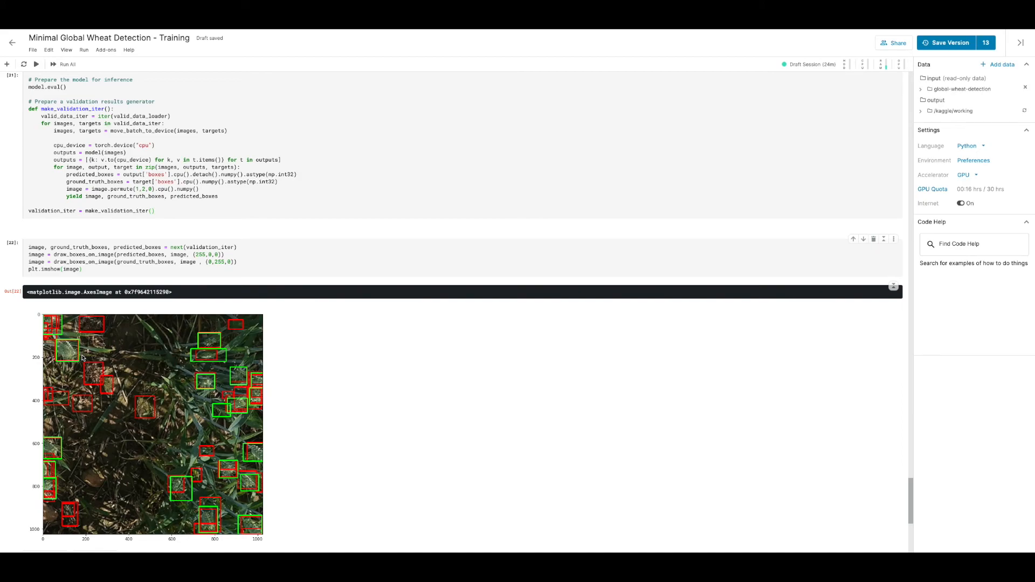
mouse_move(100, 375)
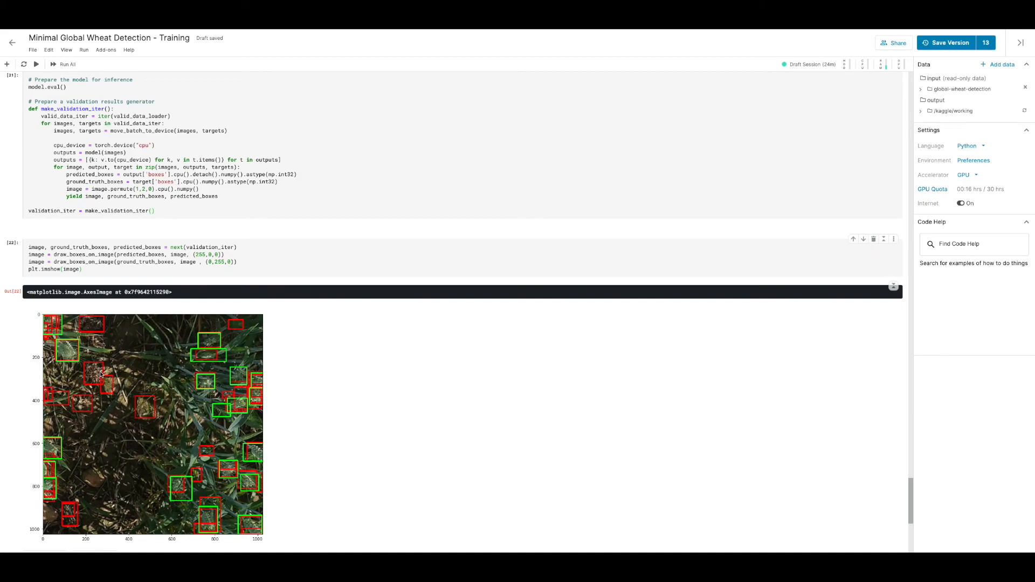
mouse_move(85, 486)
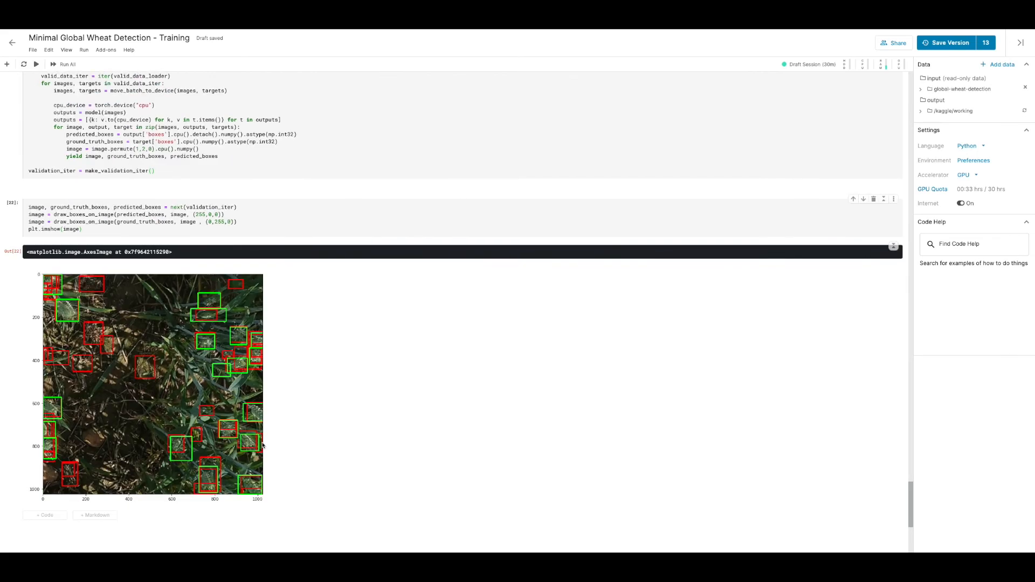
Run the torch.save cell writing weights to fasterrcnn_gwd_finetuned.pth and view the closing resources
scroll("down", 3)
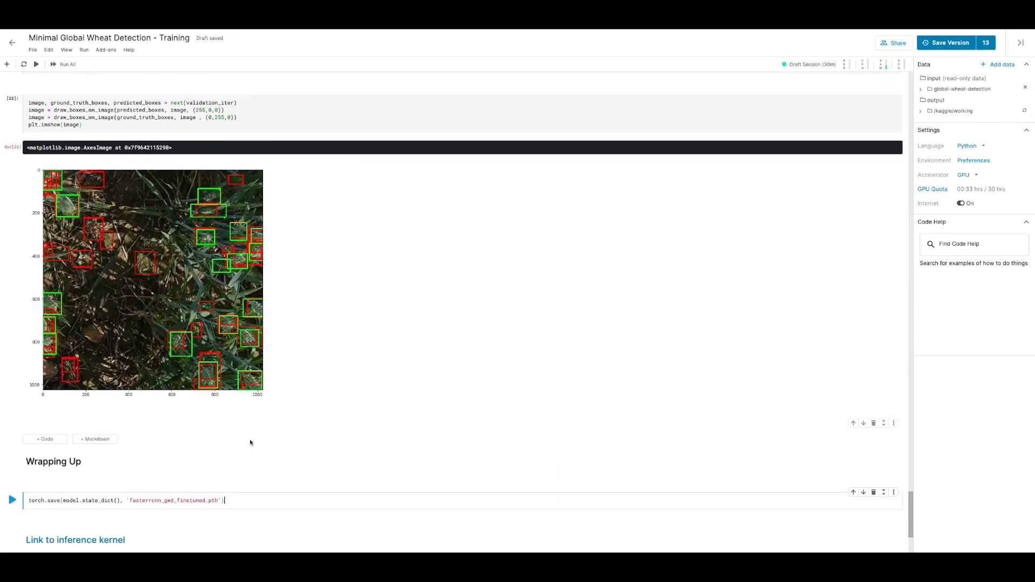
left_click(45, 439)
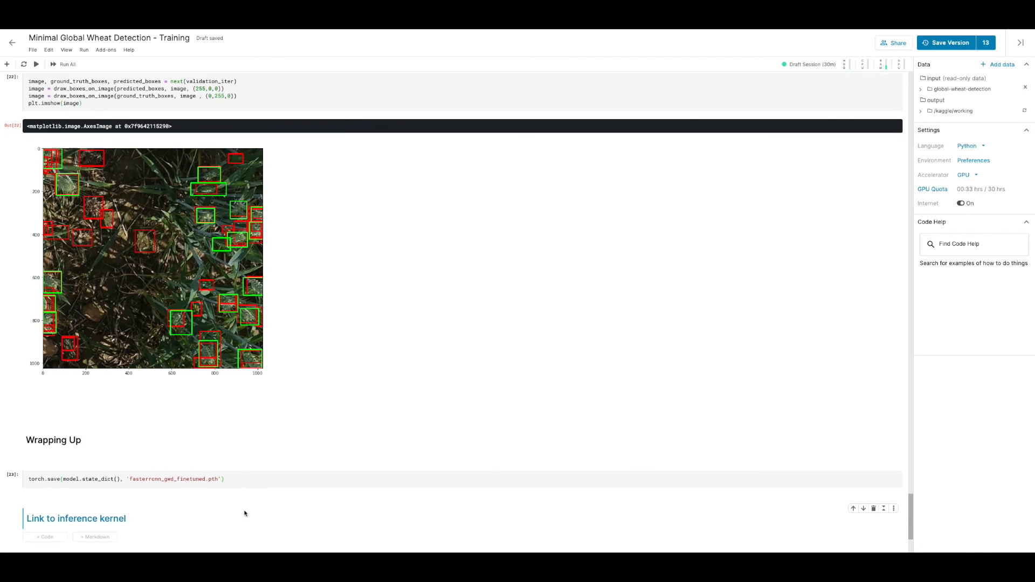
scroll("down", 3)
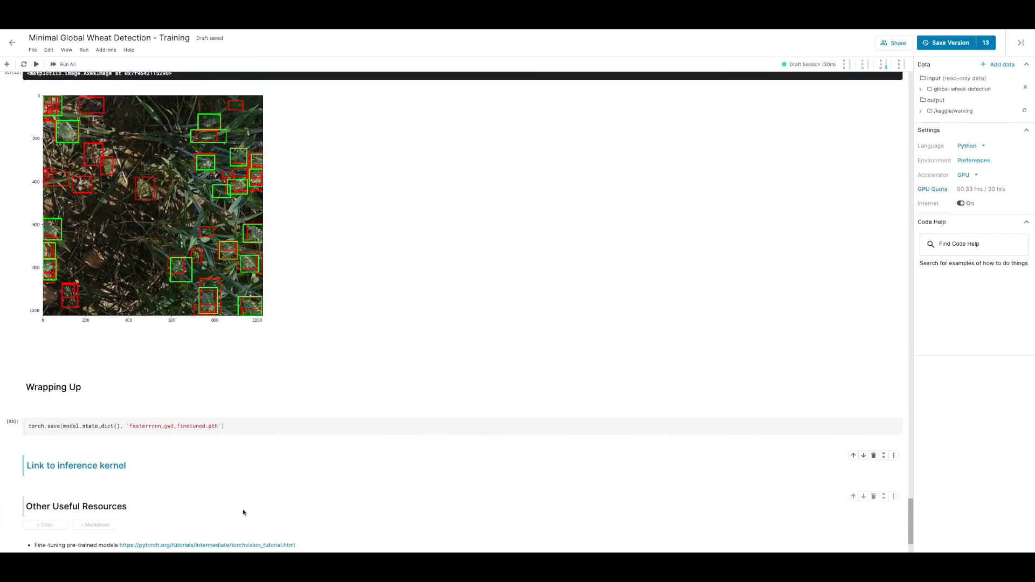
scroll("down", 3)
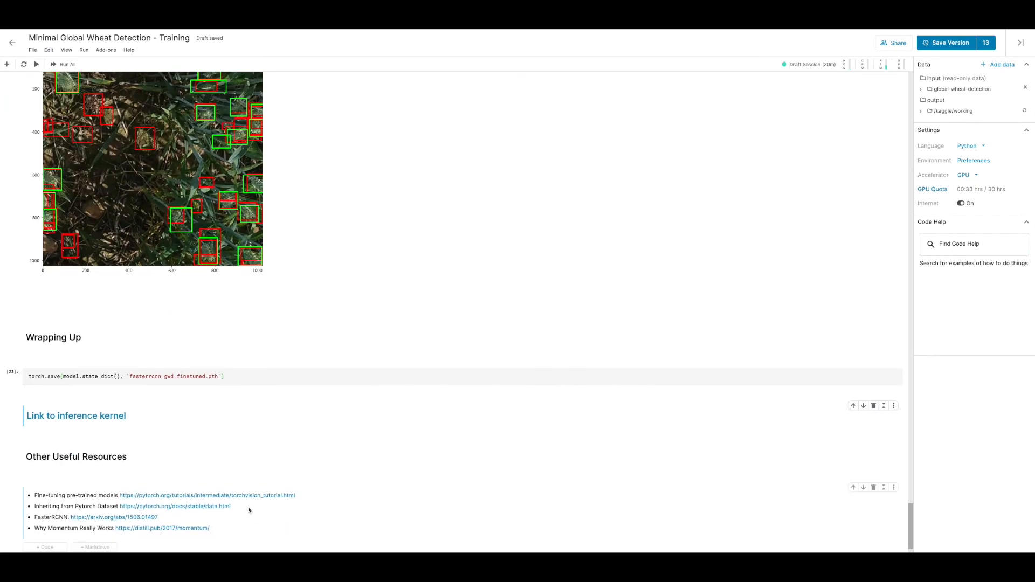